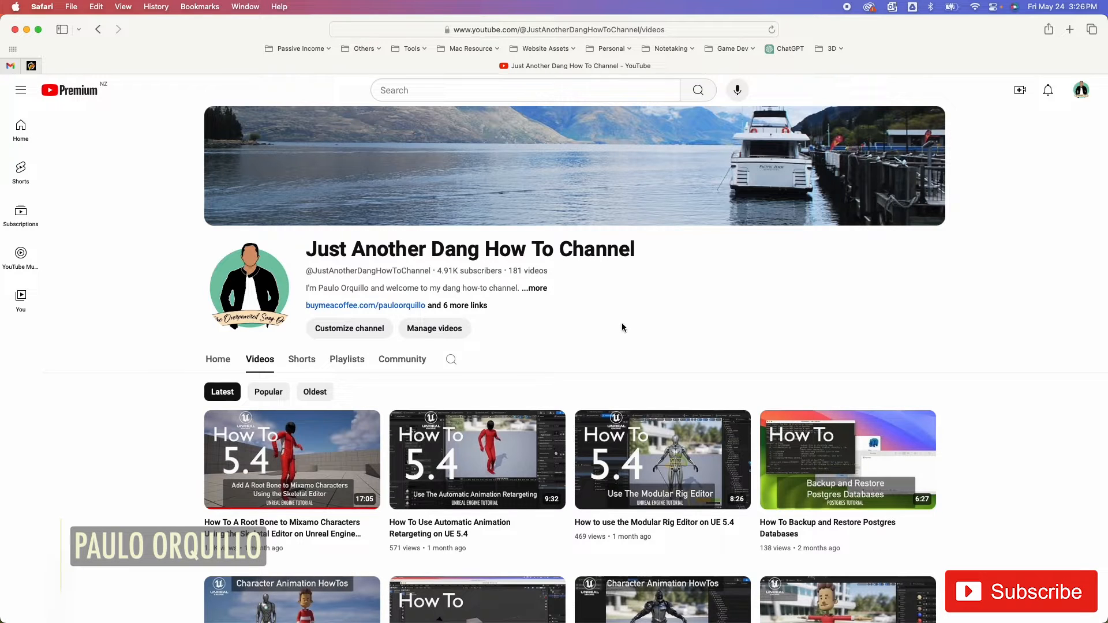
- Open MF_Idle from Characters > Mannequins > Animations > Quinn in the Content Drawer
scroll(down, 3)
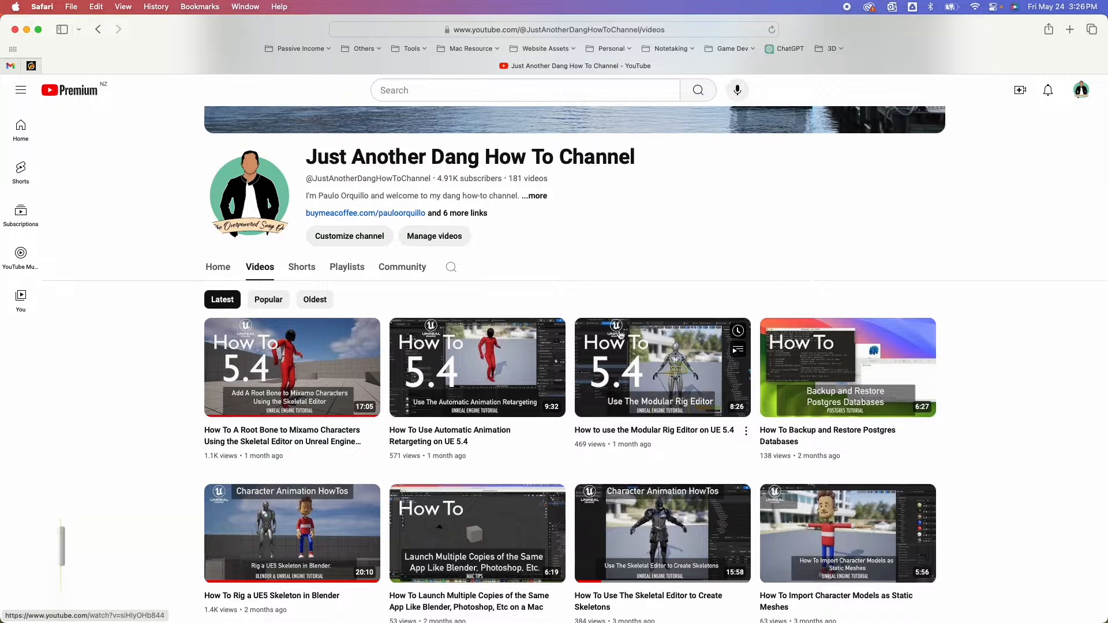
scroll(down, 3)
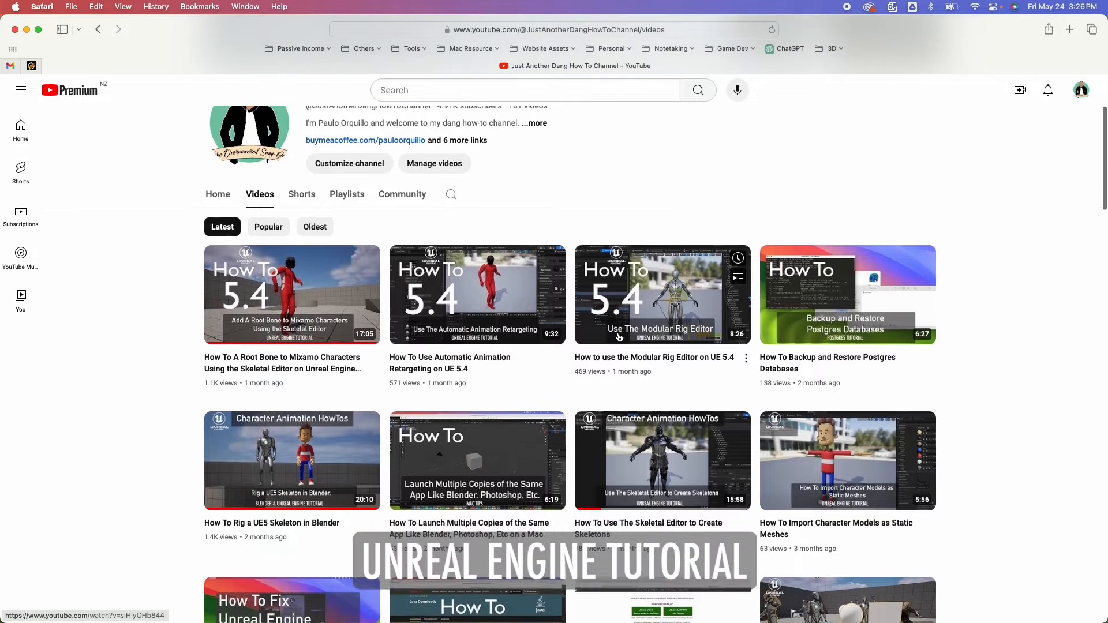
scroll(down, 3)
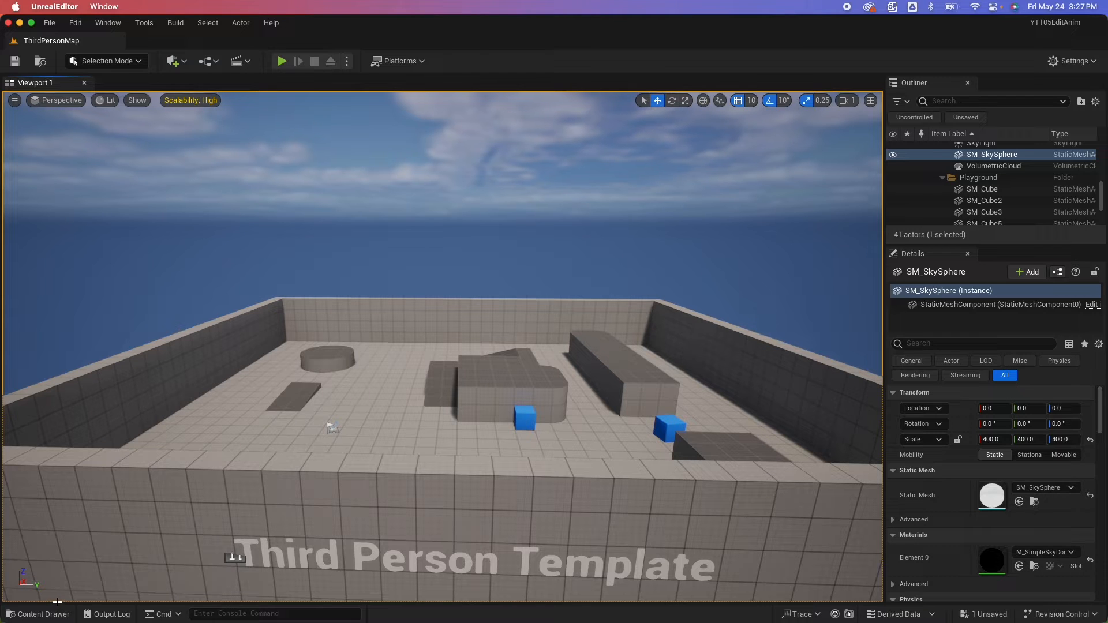
click(38, 613)
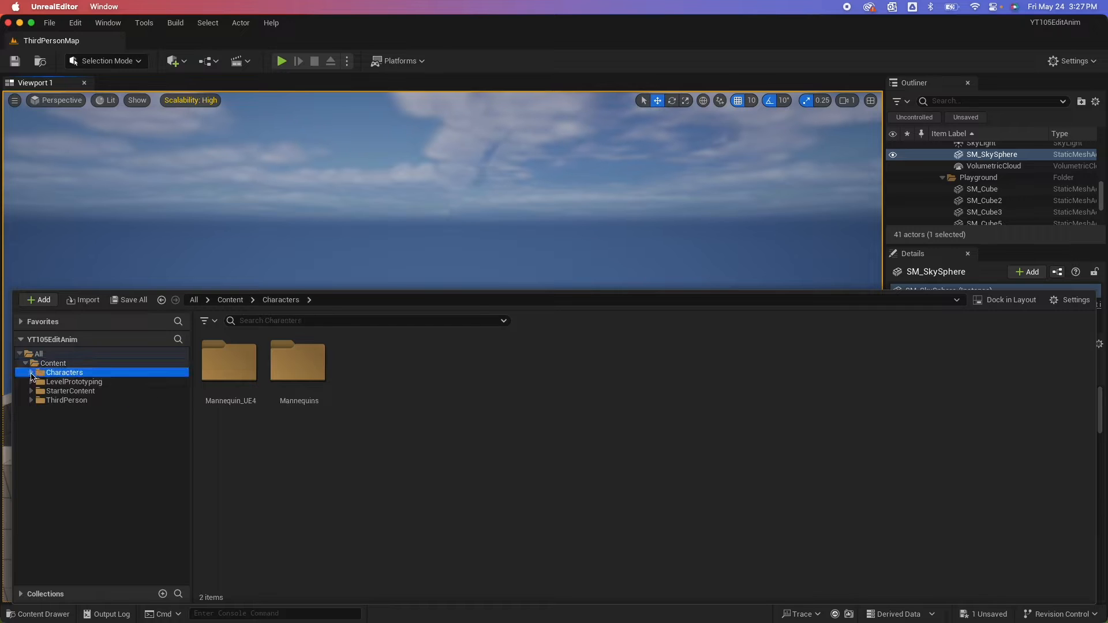
click(32, 372)
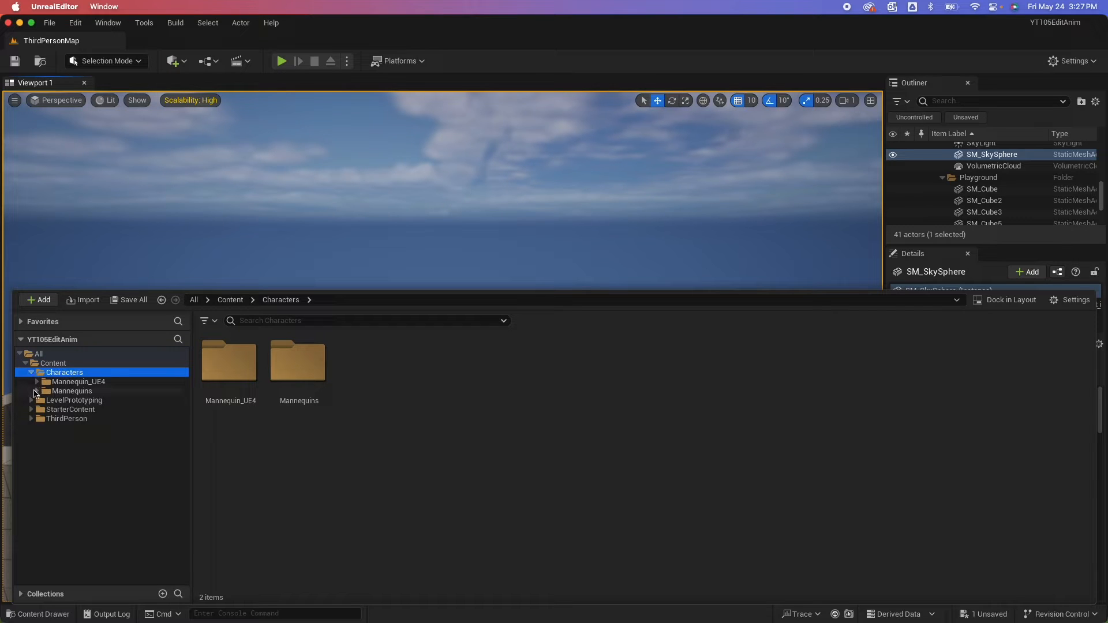
click(35, 391)
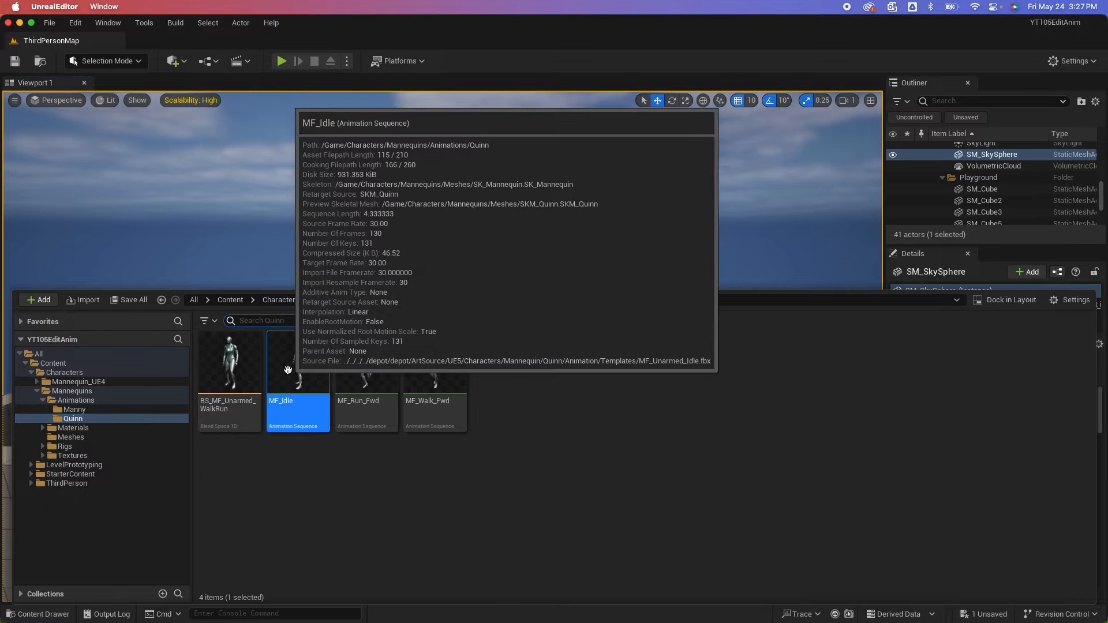
double_click(297, 361)
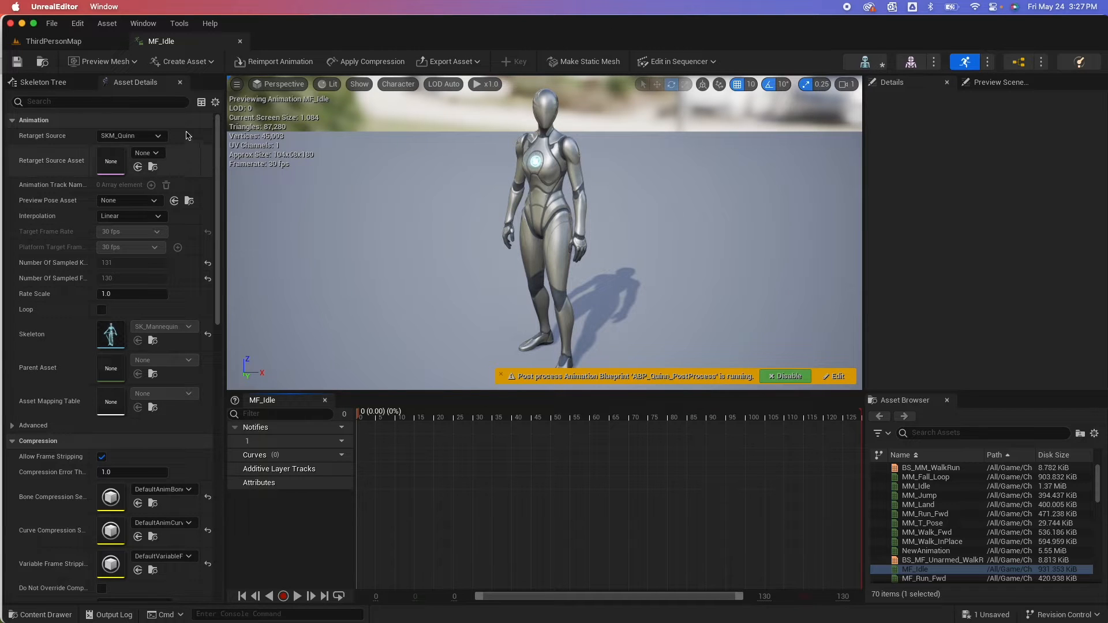
- Find and select the 'head' bone in the Skeleton Tree, then draw All Hierarchy bones
click(41, 82)
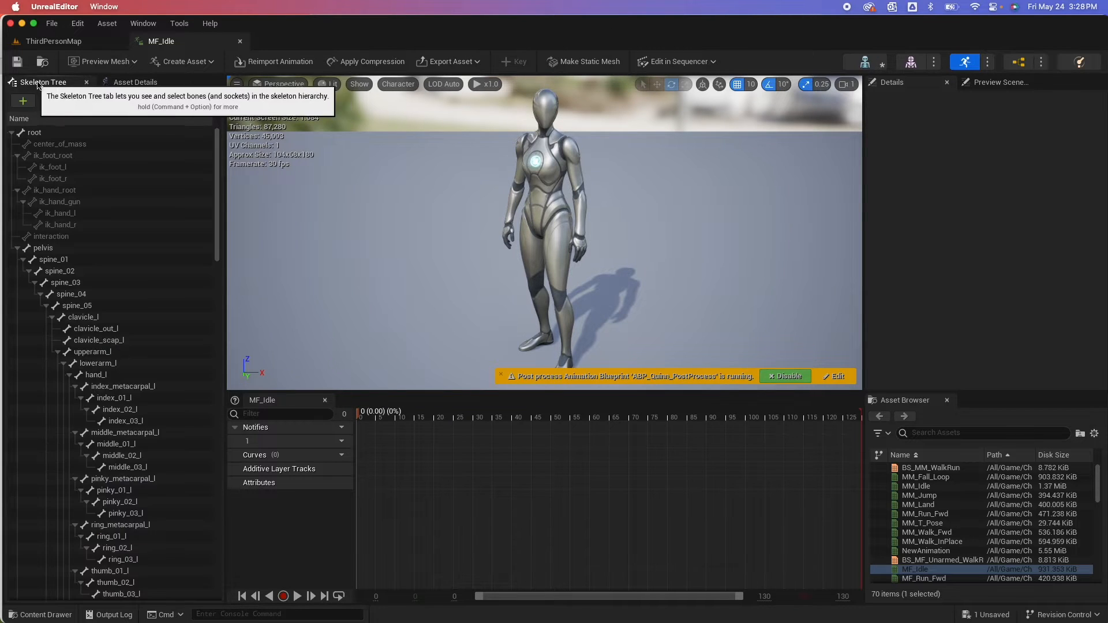
mouse_move(76, 141)
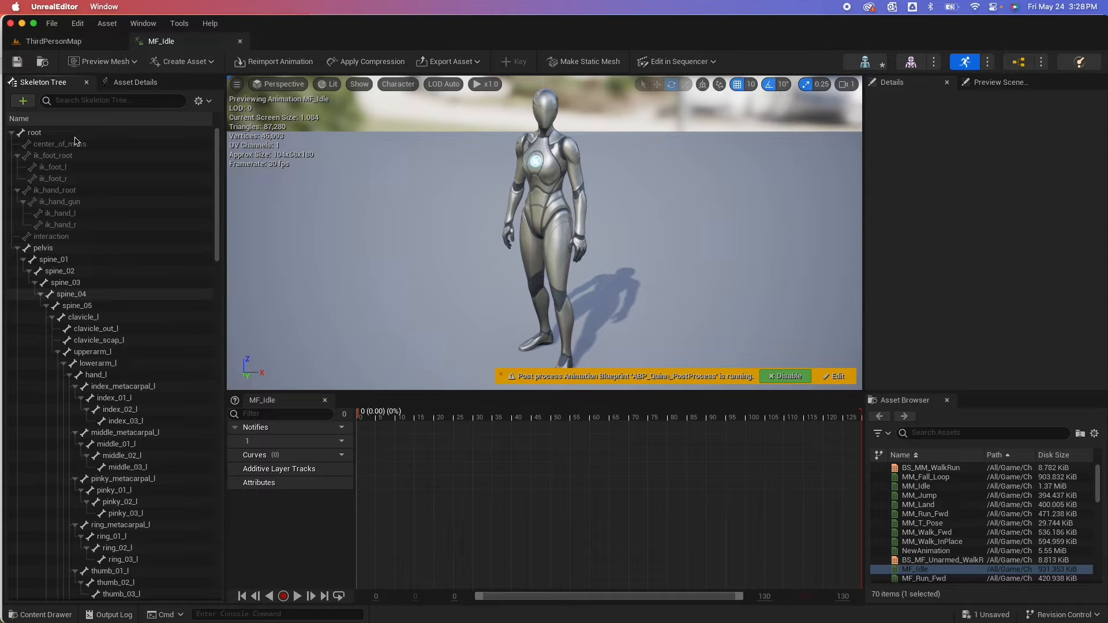
text(head)
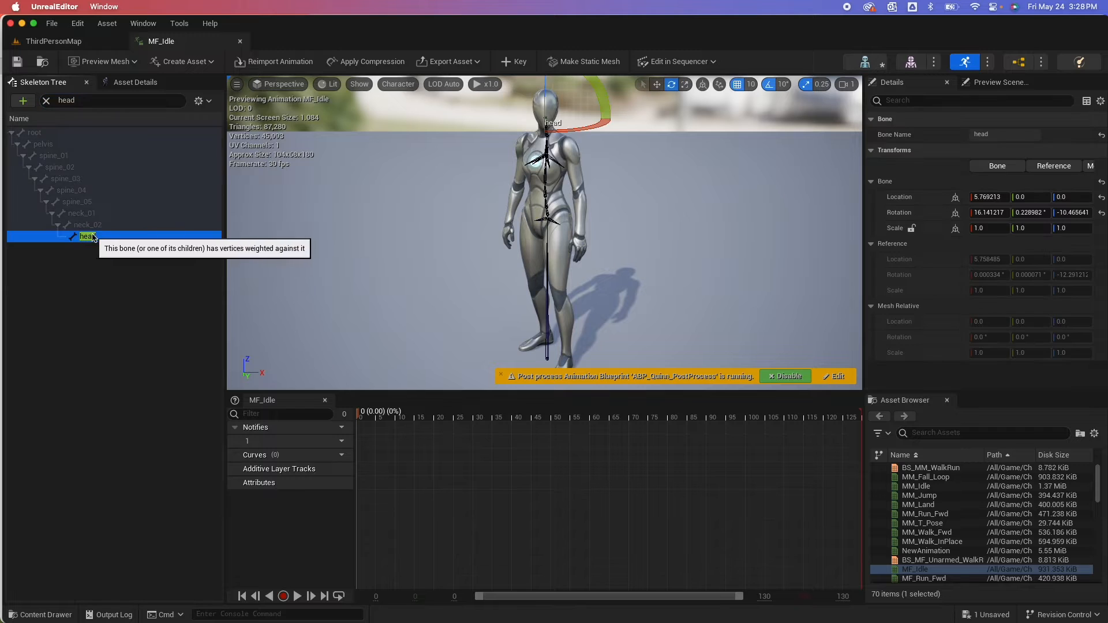
mouse_move(452, 133)
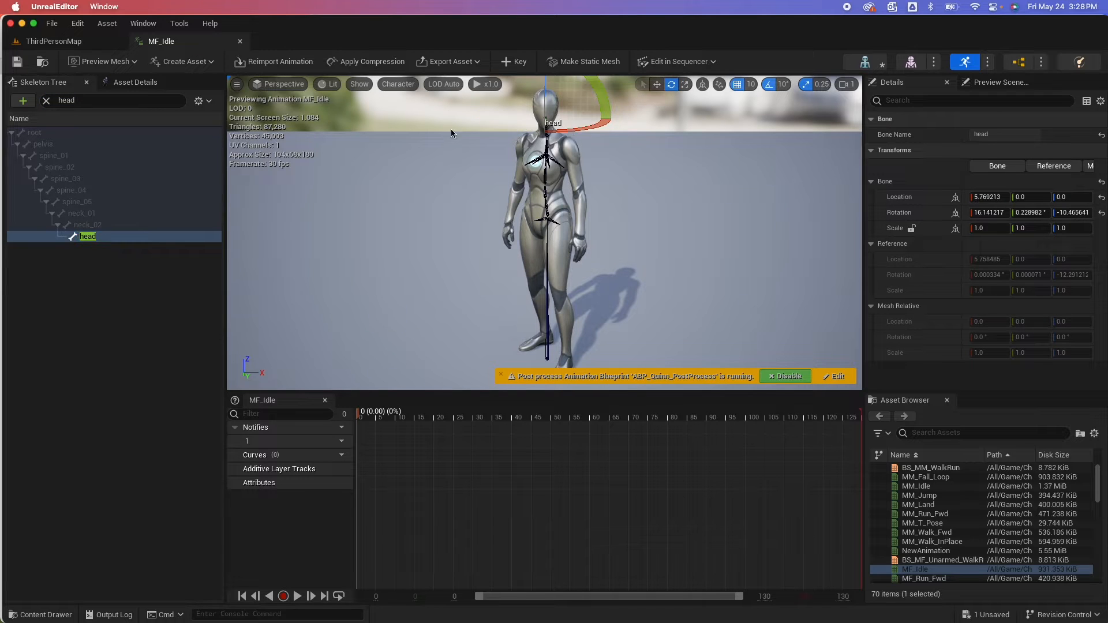
click(45, 100)
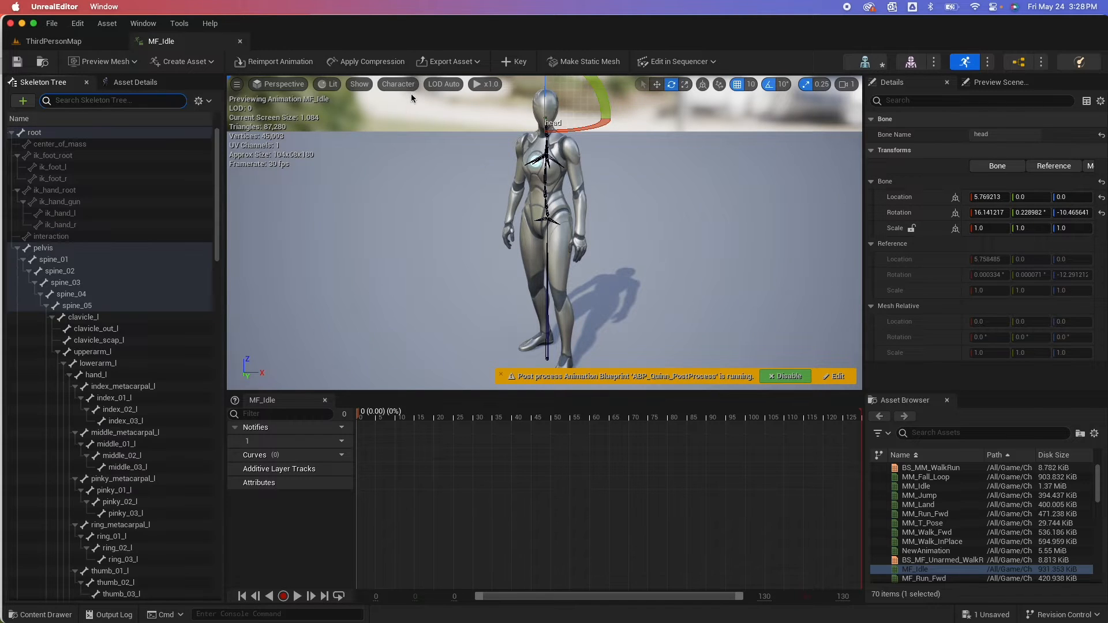
click(396, 83)
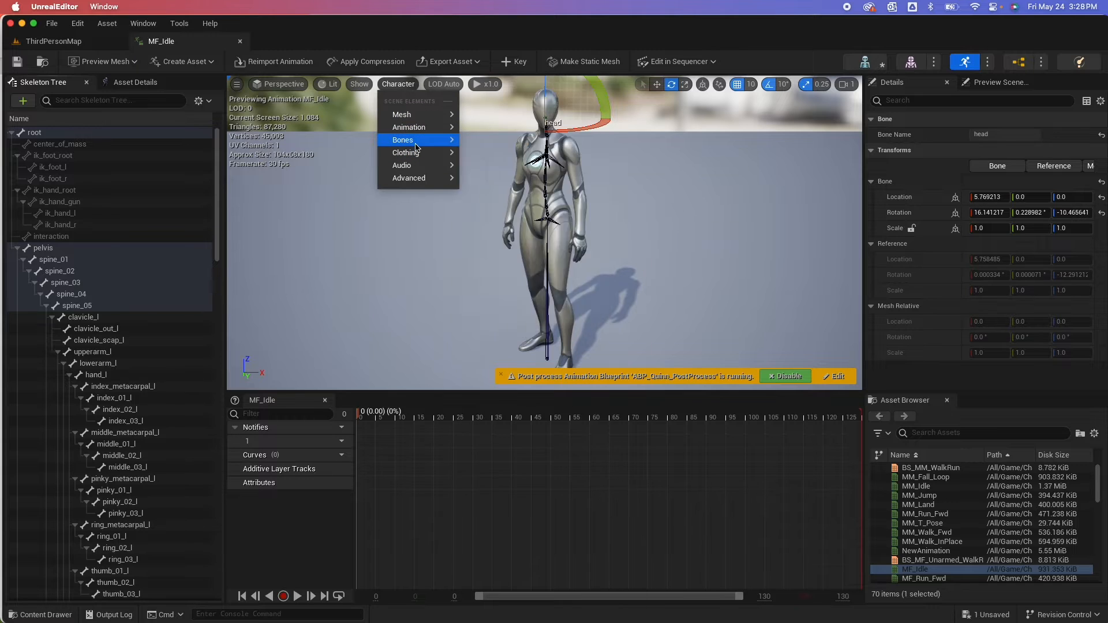
mouse_move(403, 140)
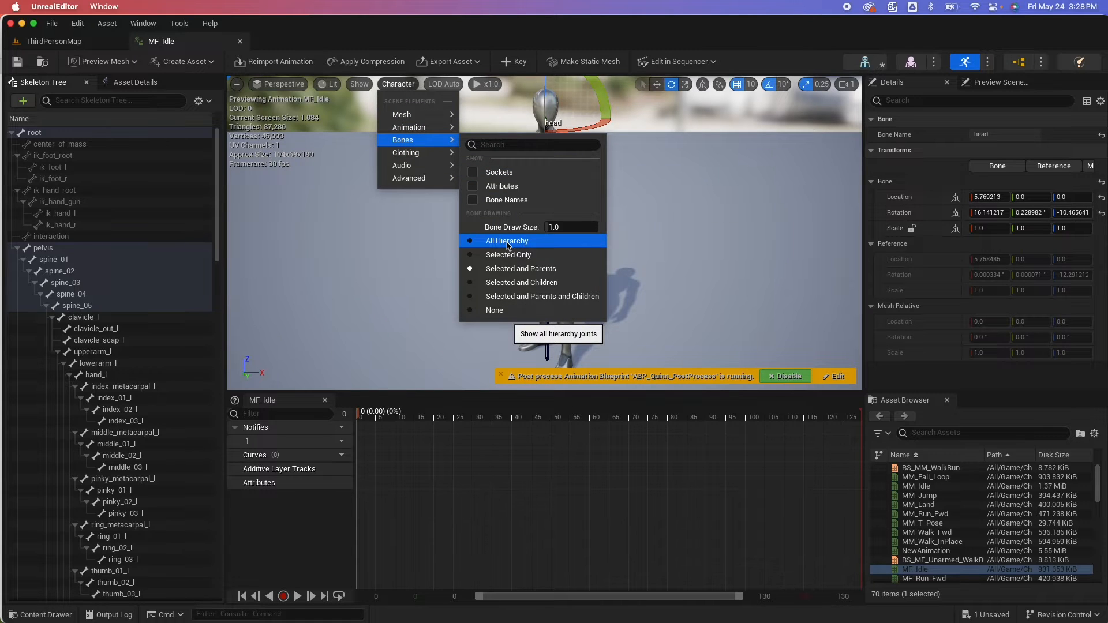
click(507, 240)
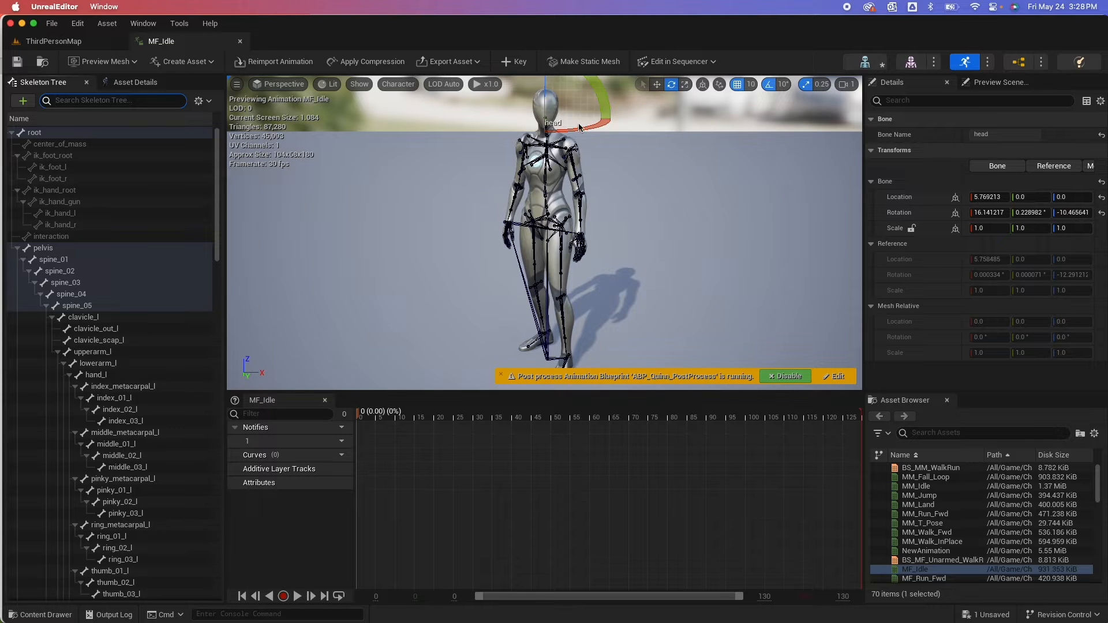
mouse_move(542, 126)
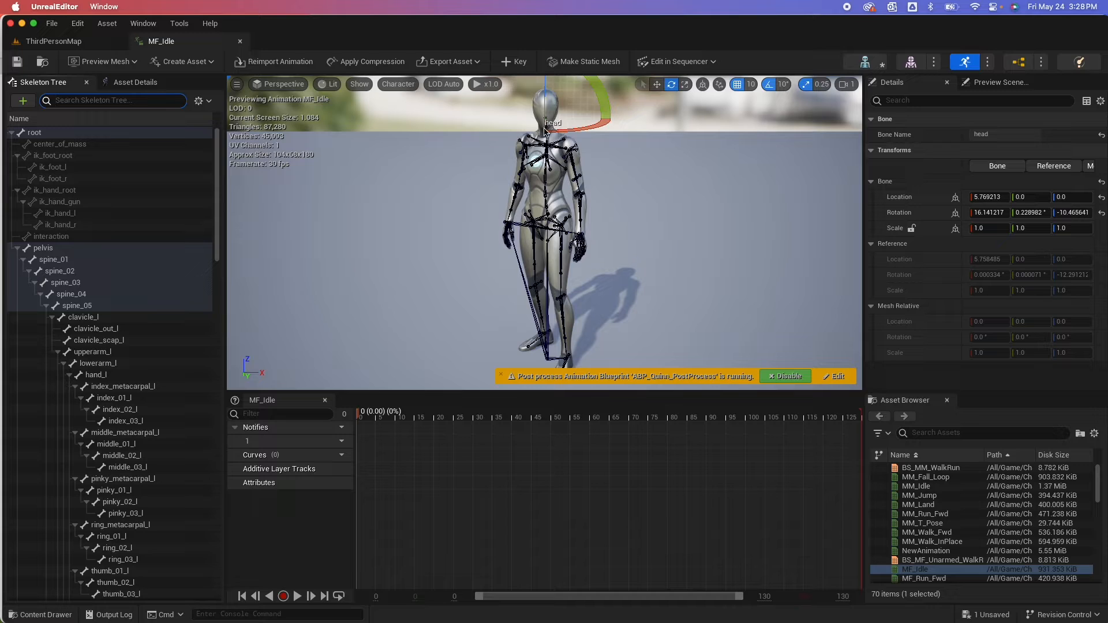
mouse_move(514, 62)
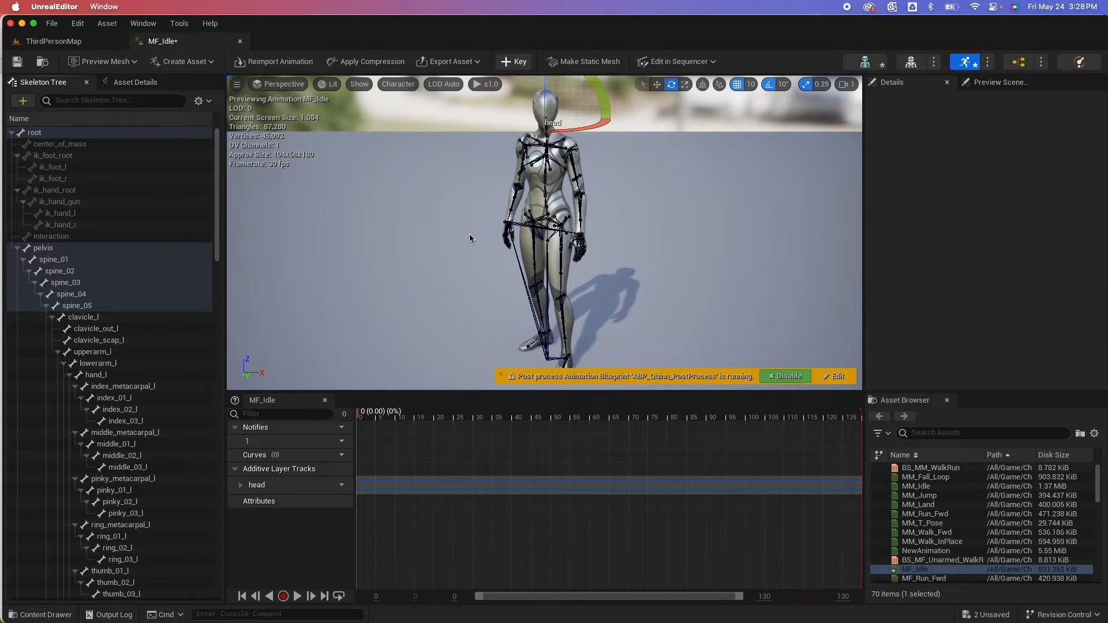
mouse_move(279, 469)
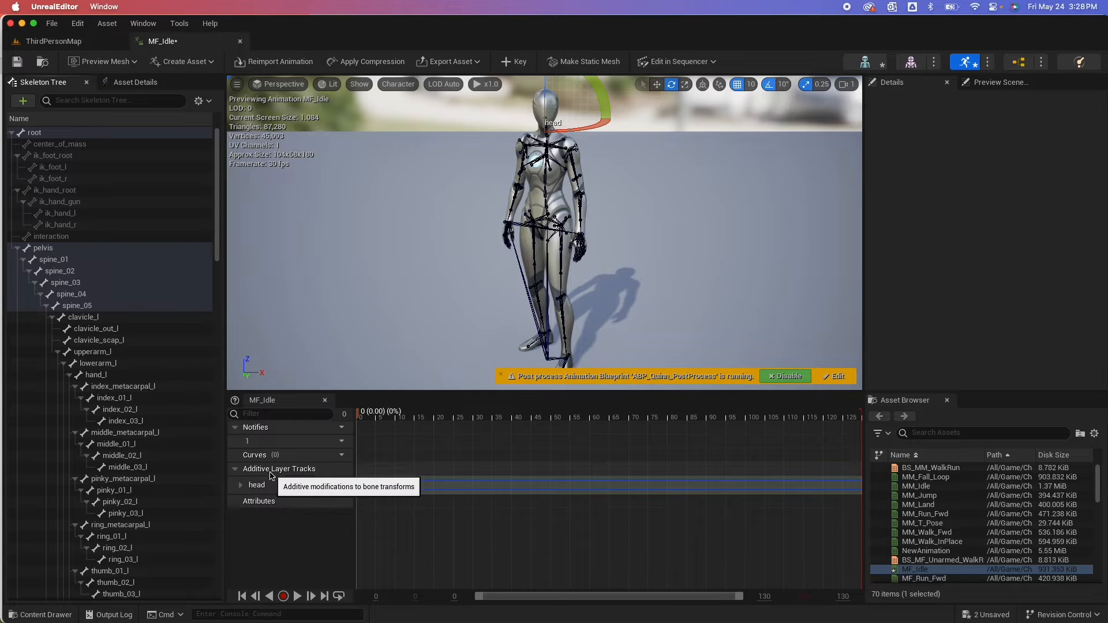
- Key head rotations on the head additive layer track, scrubbing to around frame 79
click(240, 485)
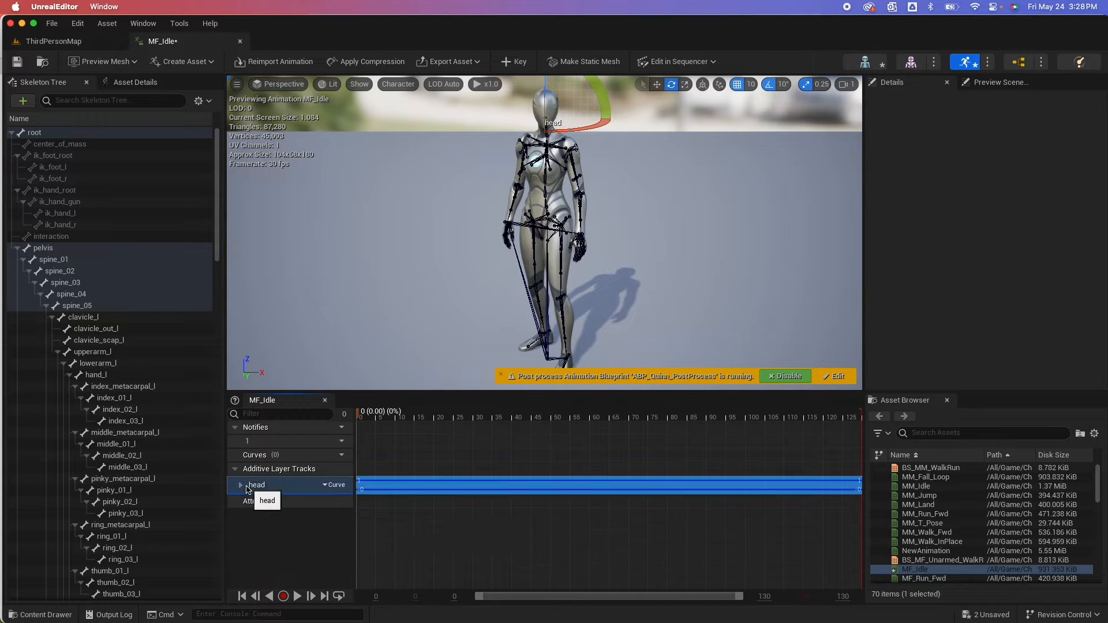
click(239, 485)
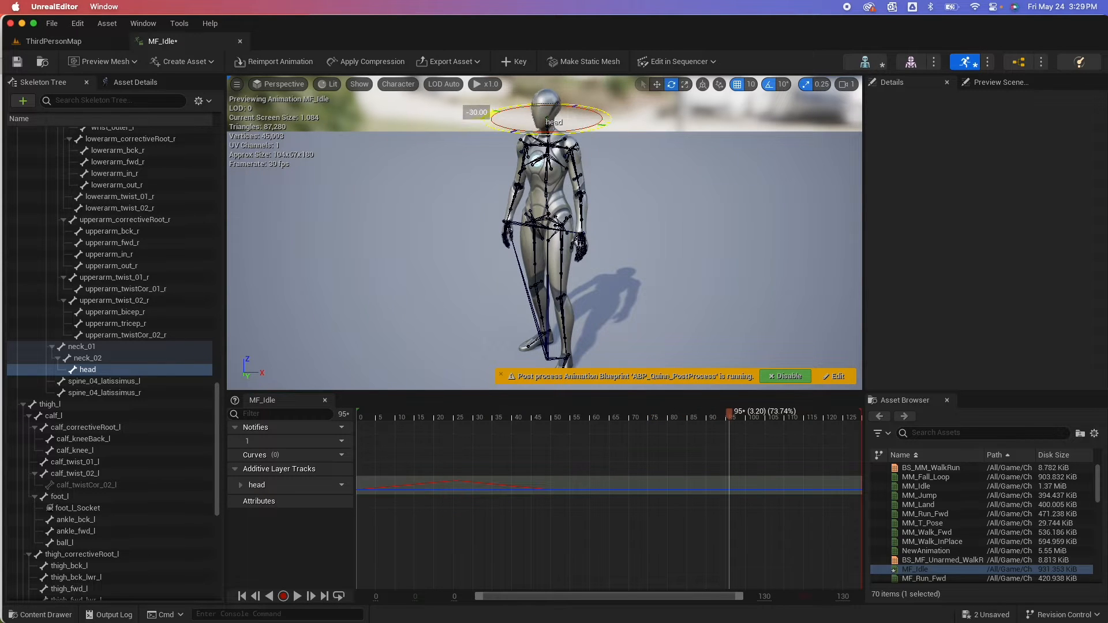
mouse_move(514, 62)
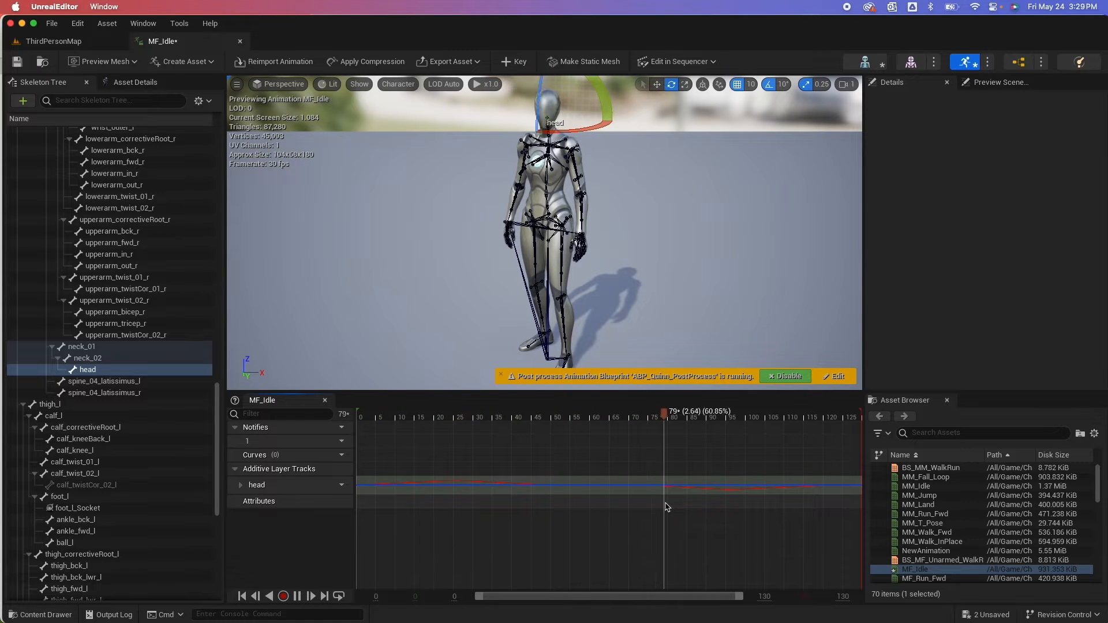
click(393, 413)
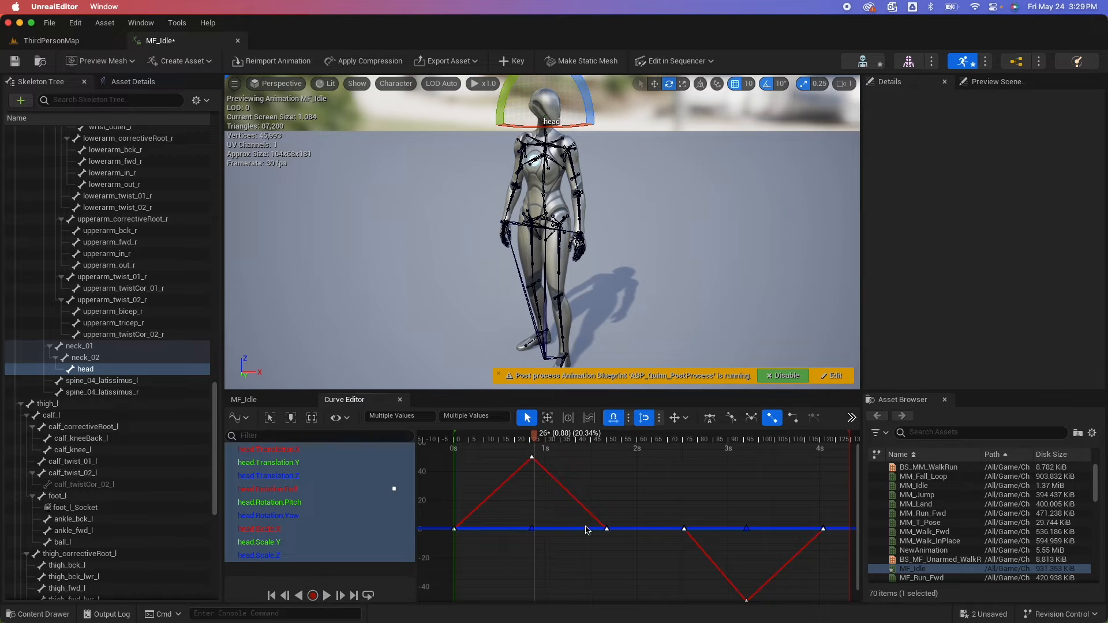
- Make the head curve keys interpolate smoothly, preview the motion, and return to ThirdPersonMap
drag(432, 452, 614, 540)
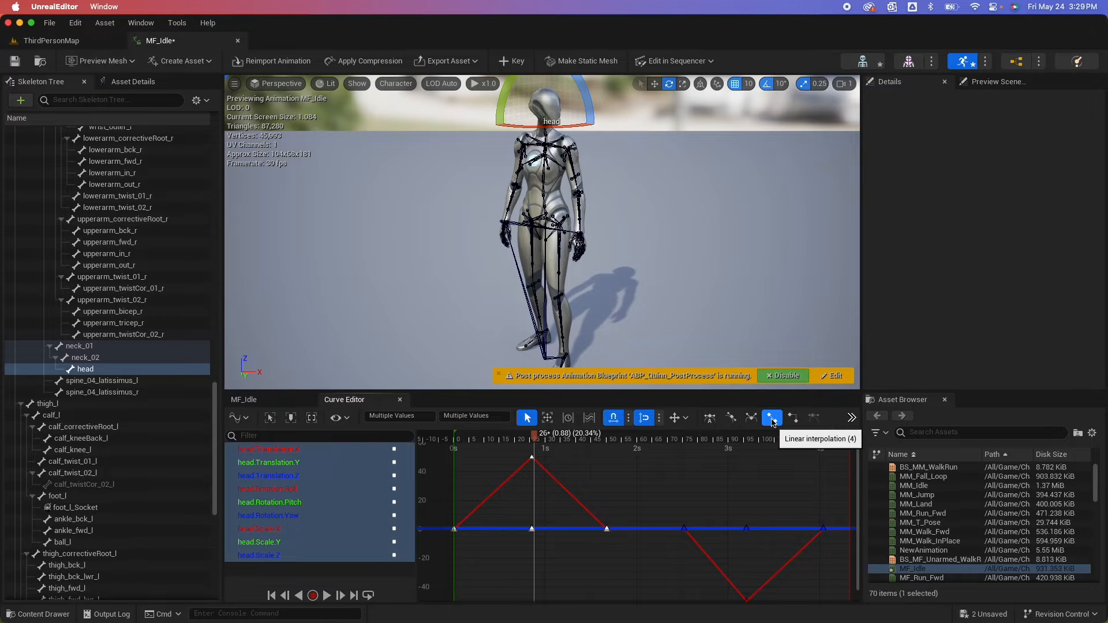
click(708, 416)
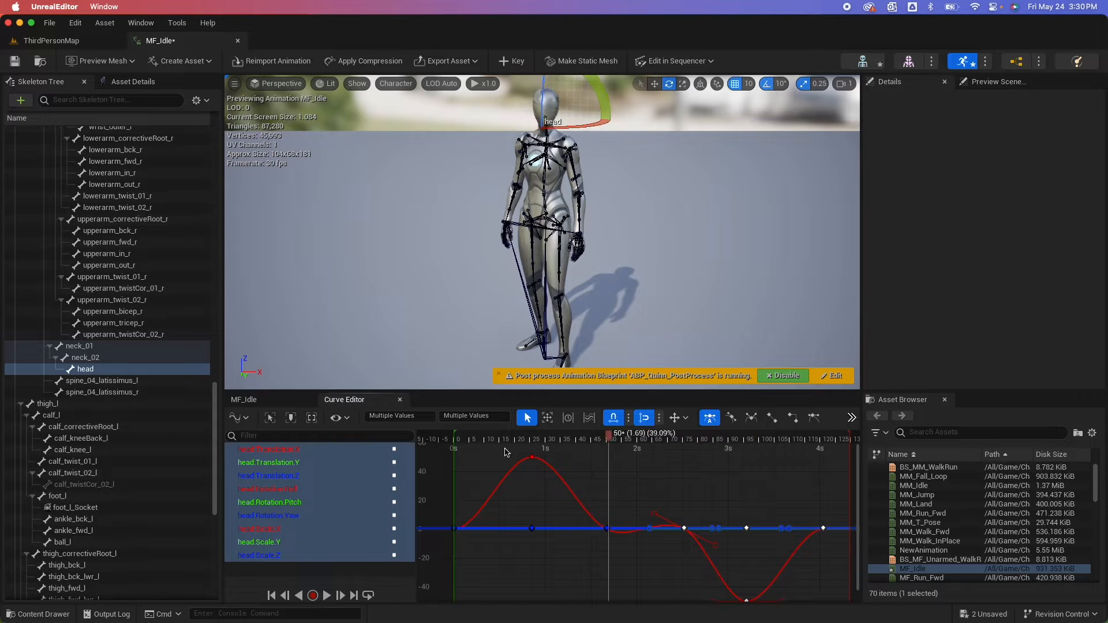
click(312, 594)
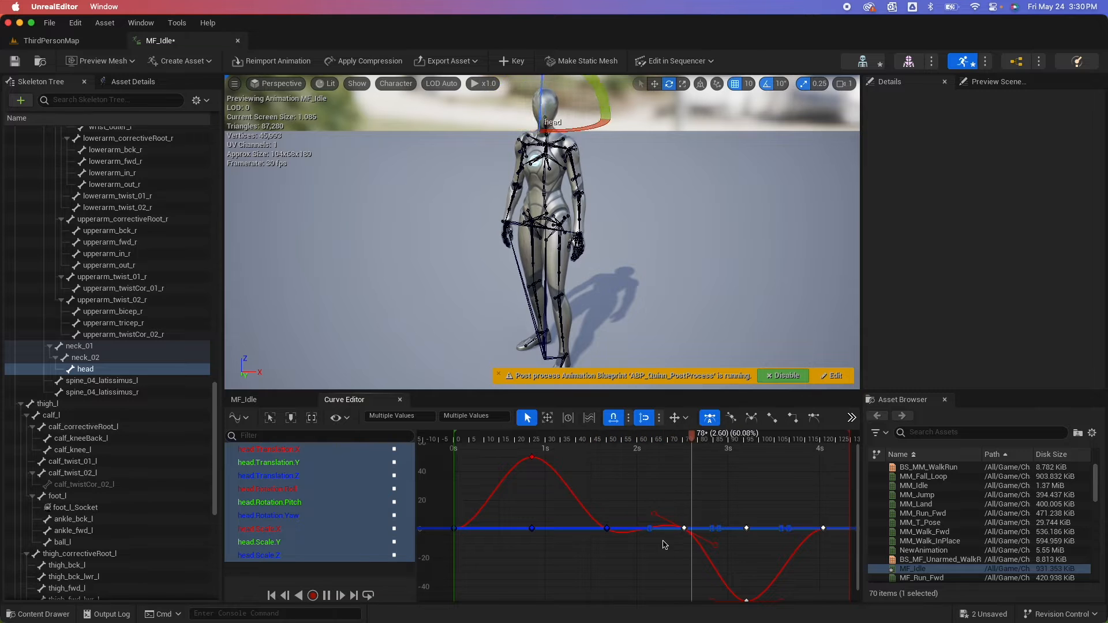
click(327, 595)
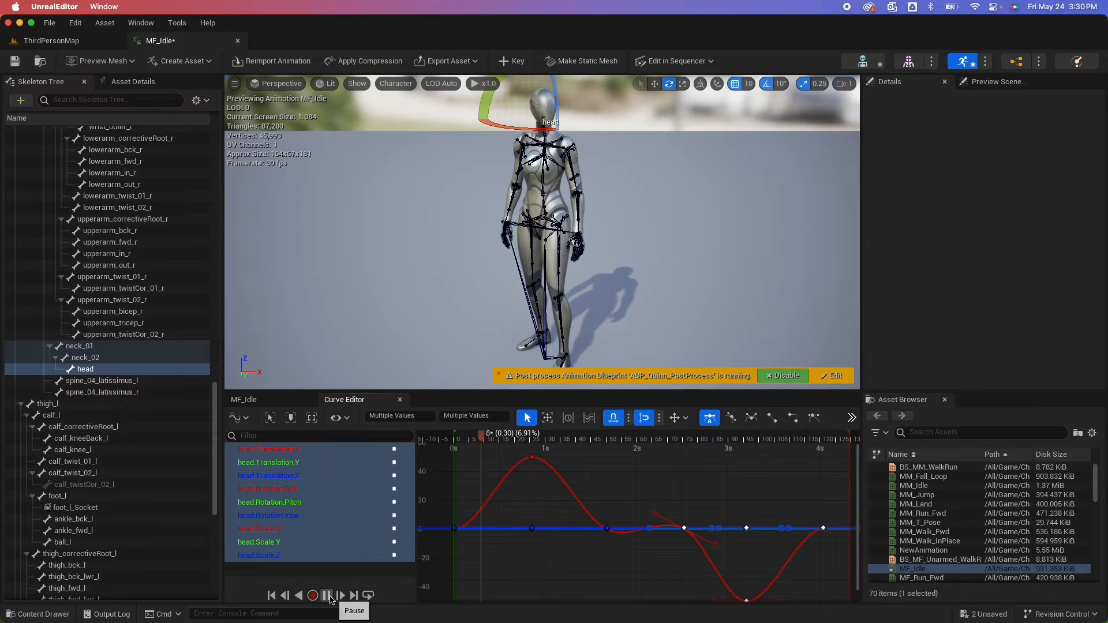
click(327, 594)
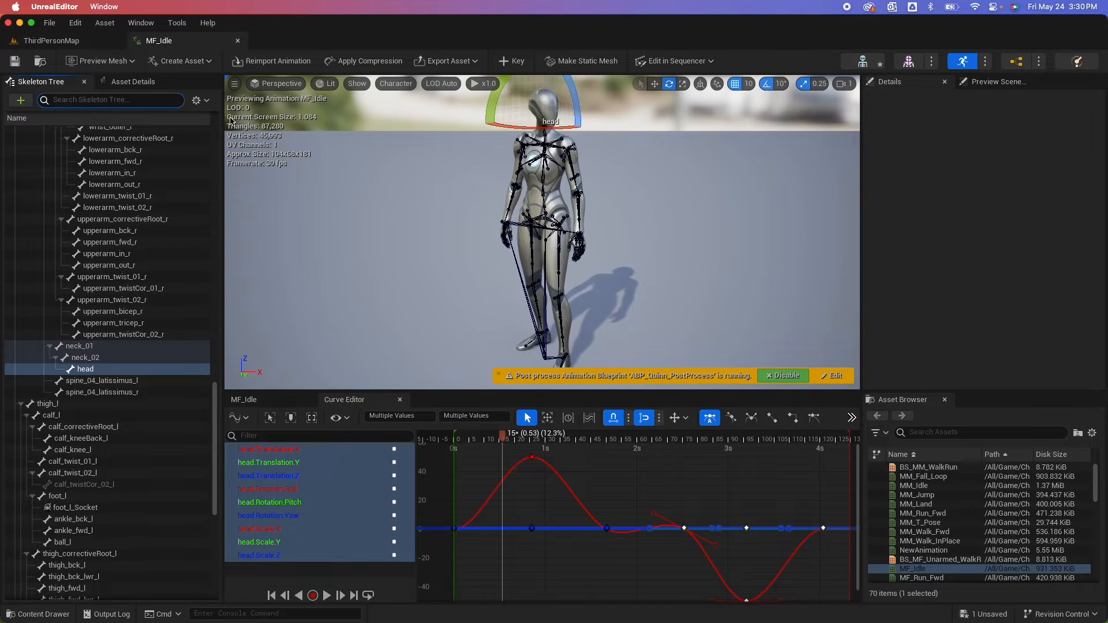
click(51, 40)
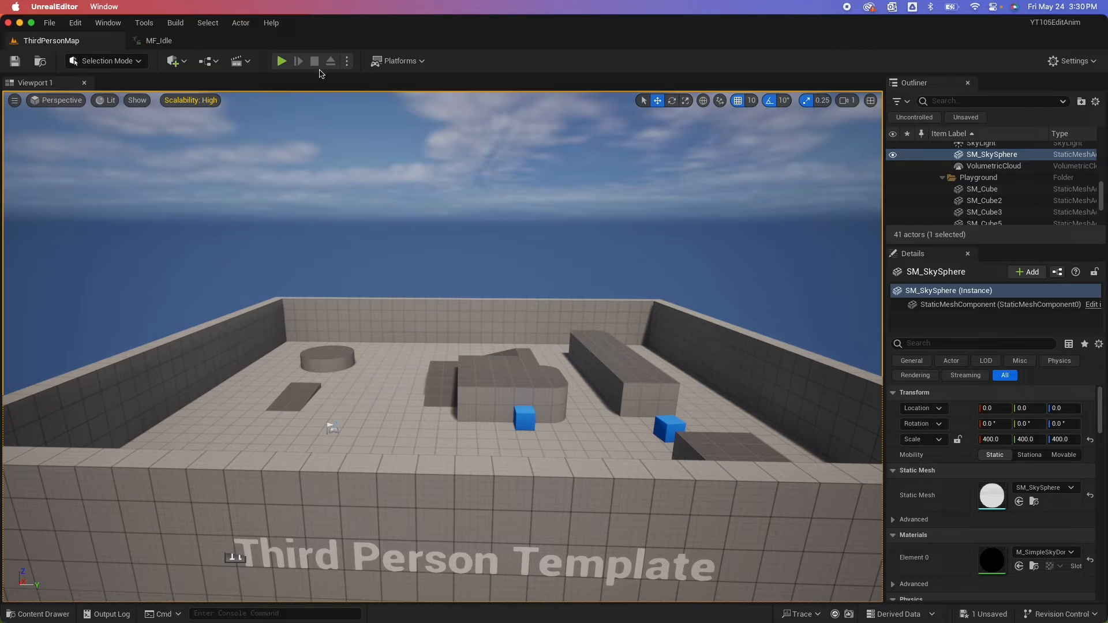
mouse_move(281, 61)
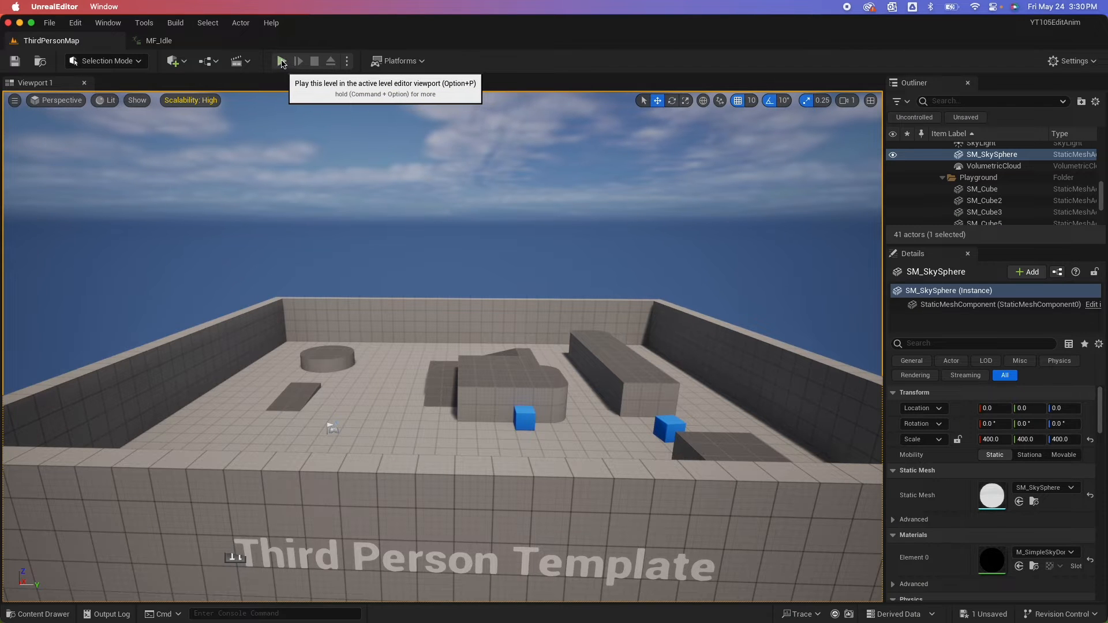
- Start a Play-in-Editor session of ThirdPersonMap to explore the level
click(281, 61)
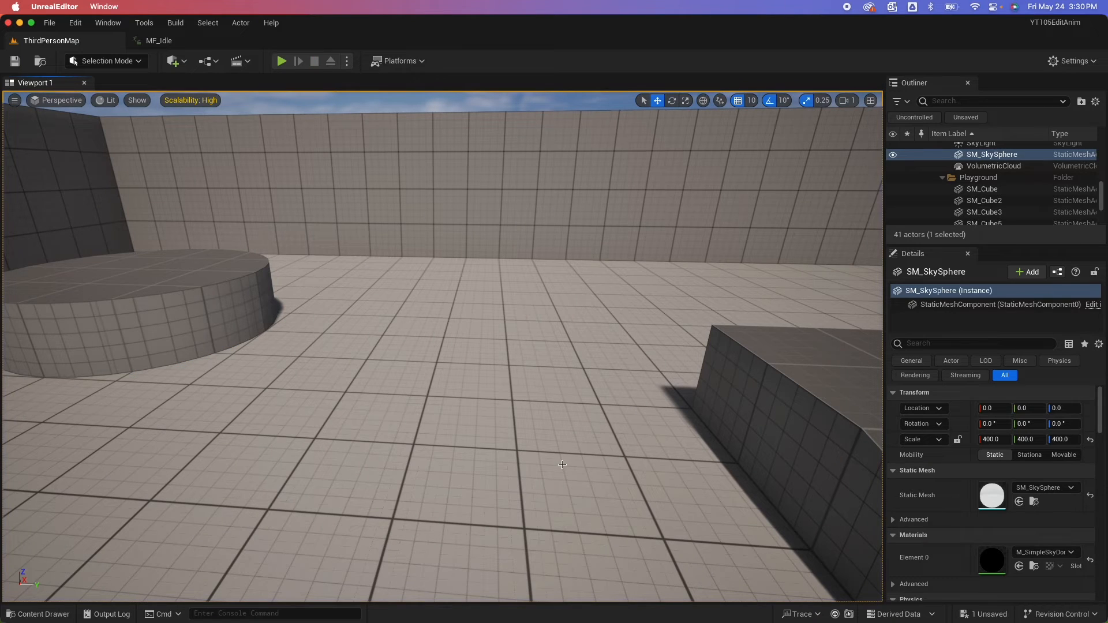
mouse_move(32, 614)
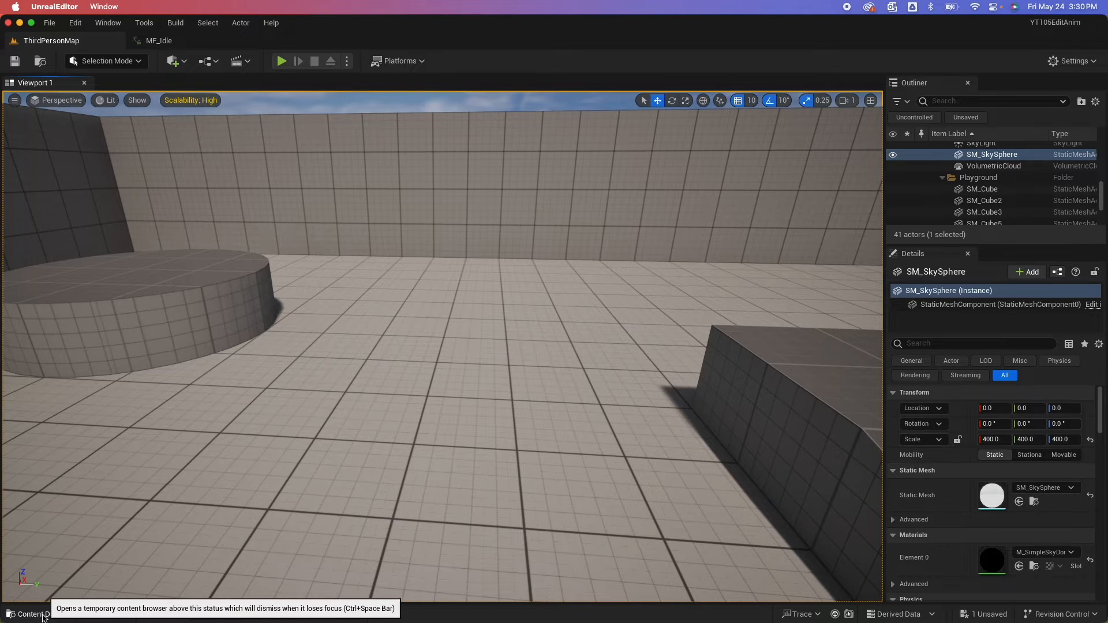
- Duplicate MF_Run_Fwd in the Quinn folder and open the MF_Run_Fwd1 copy
click(32, 614)
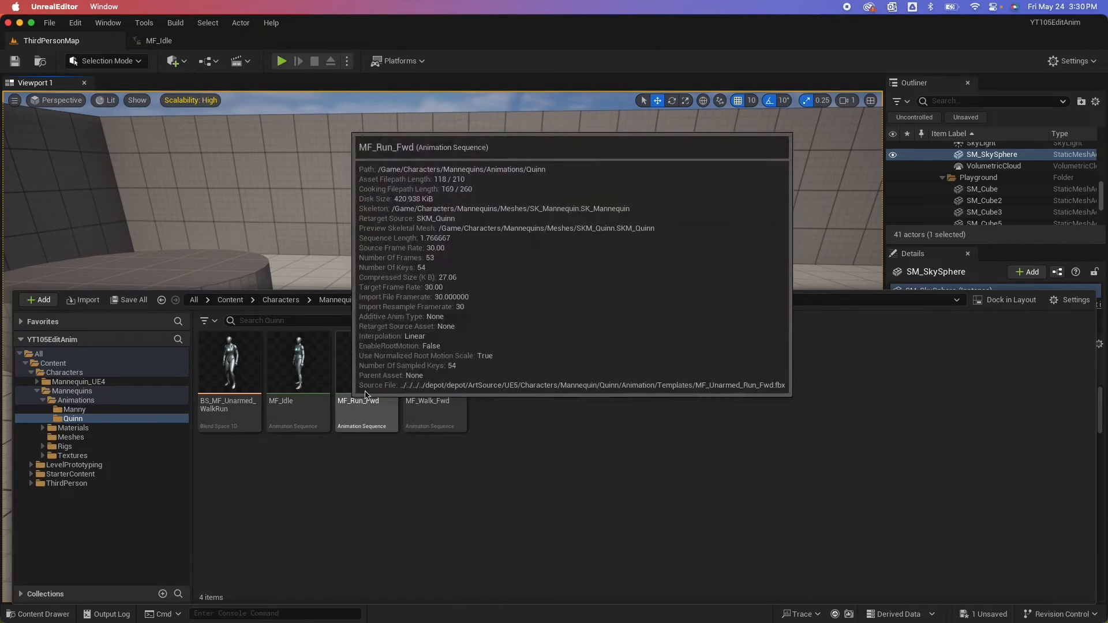
mouse_move(362, 378)
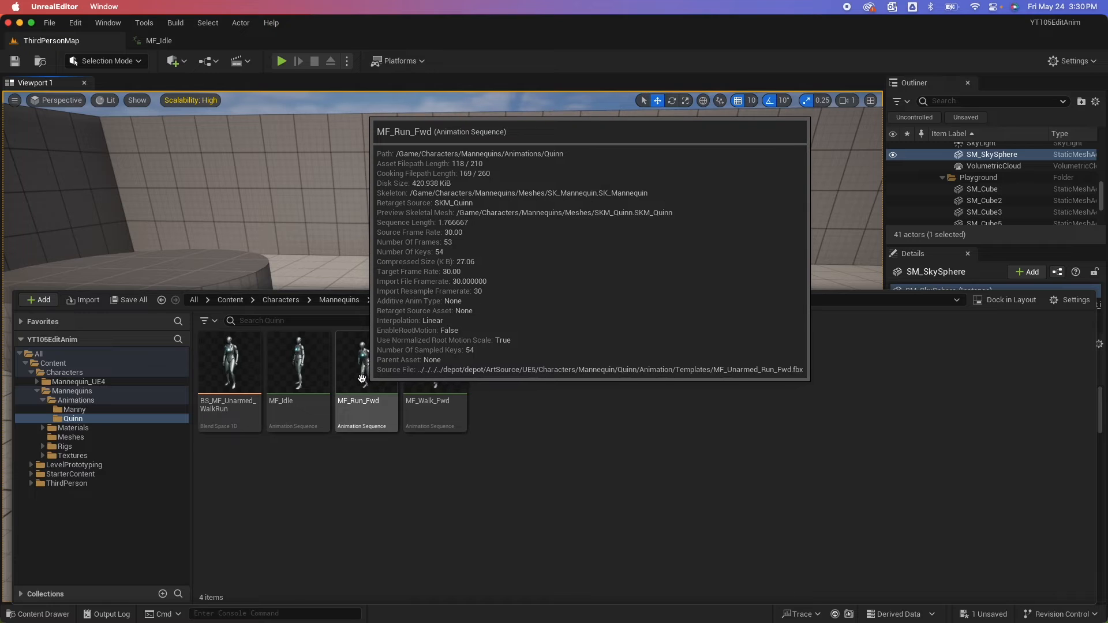
right_click(362, 364)
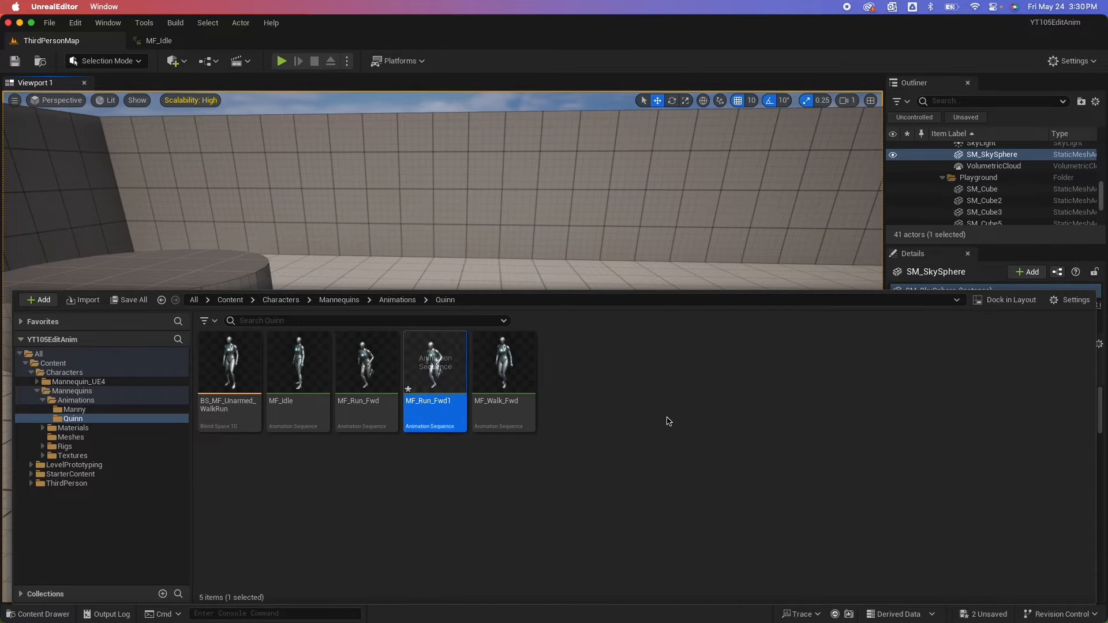
double_click(434, 364)
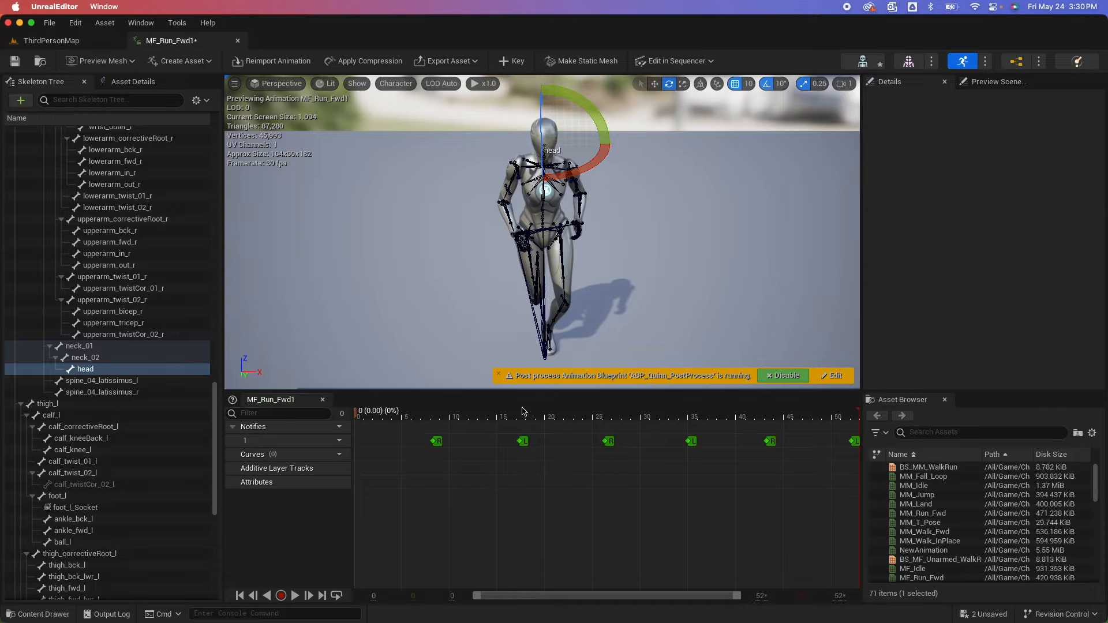
- Set MF_Run_Fwd1's Rate Scale to 0.5 in Asset Details
click(294, 594)
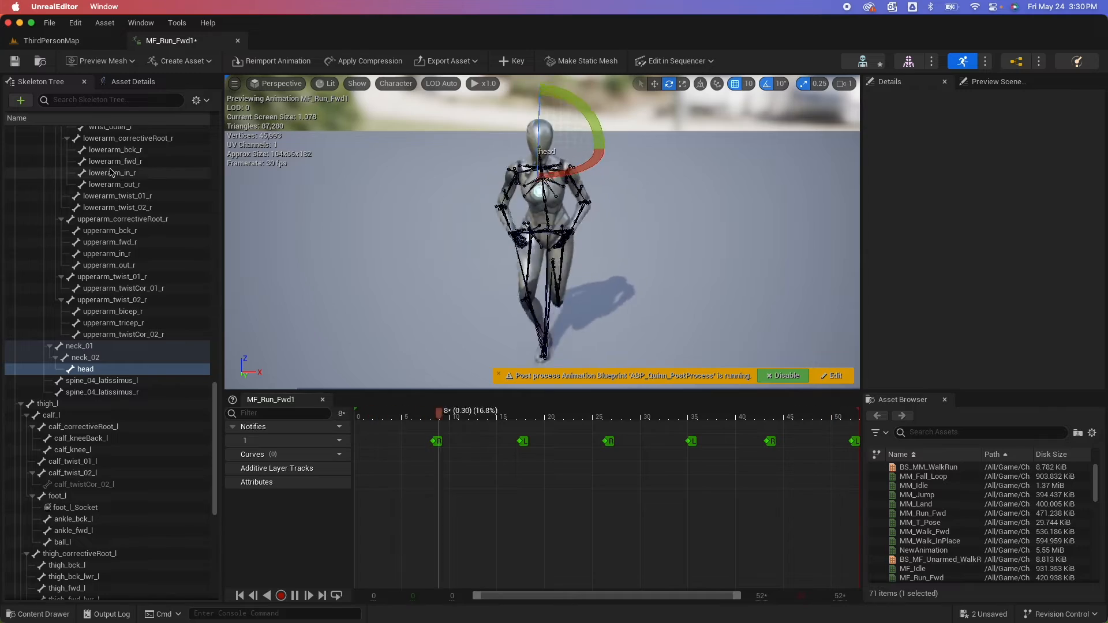
click(132, 82)
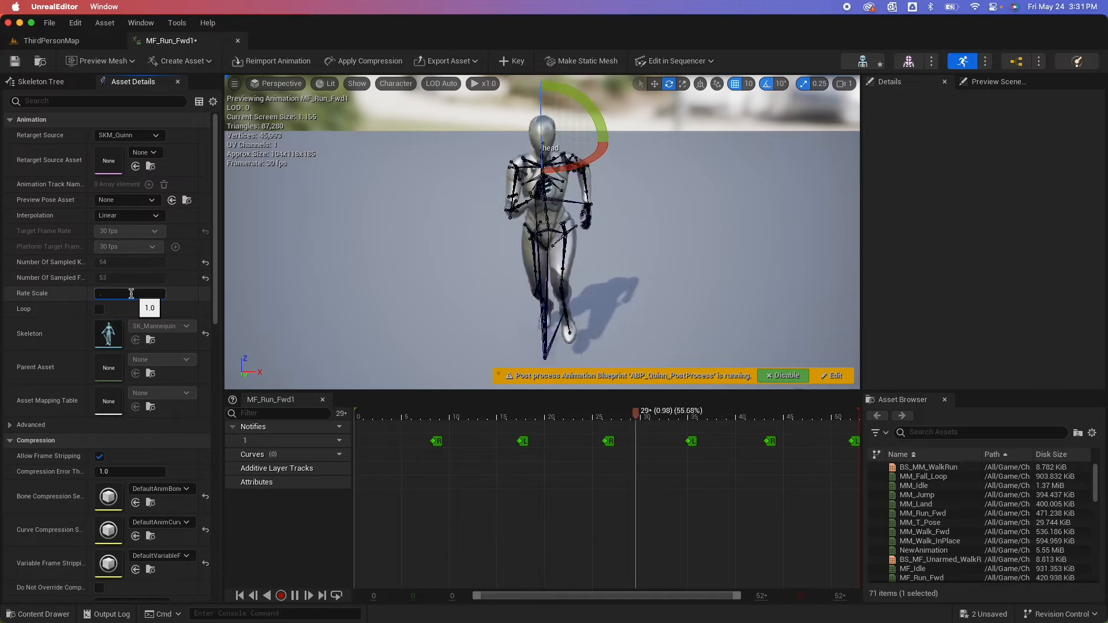
text(0.5)
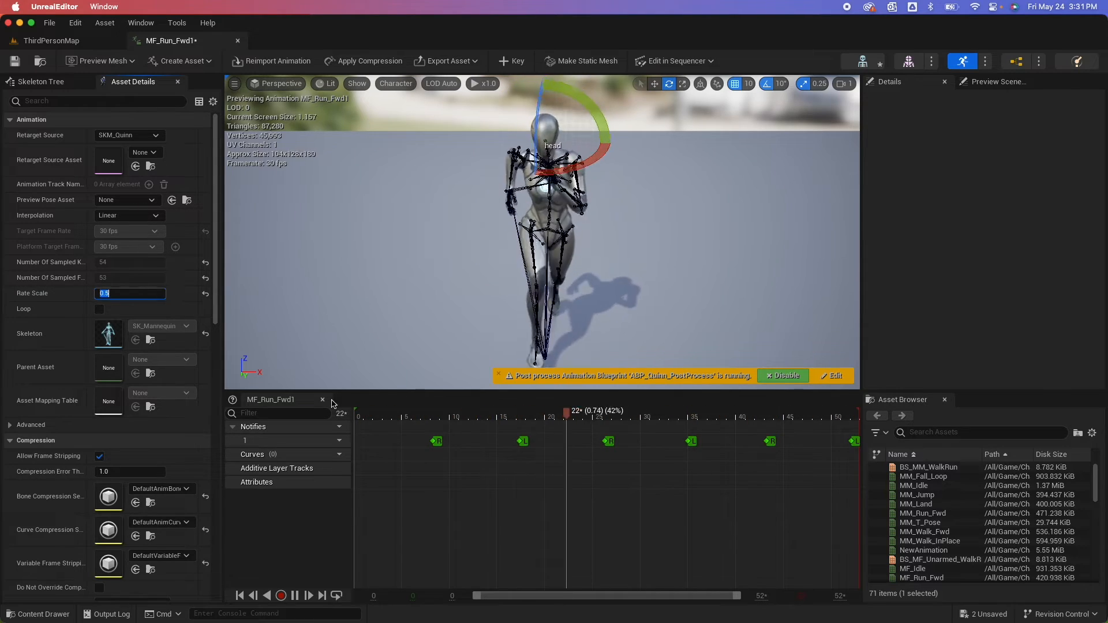
click(281, 595)
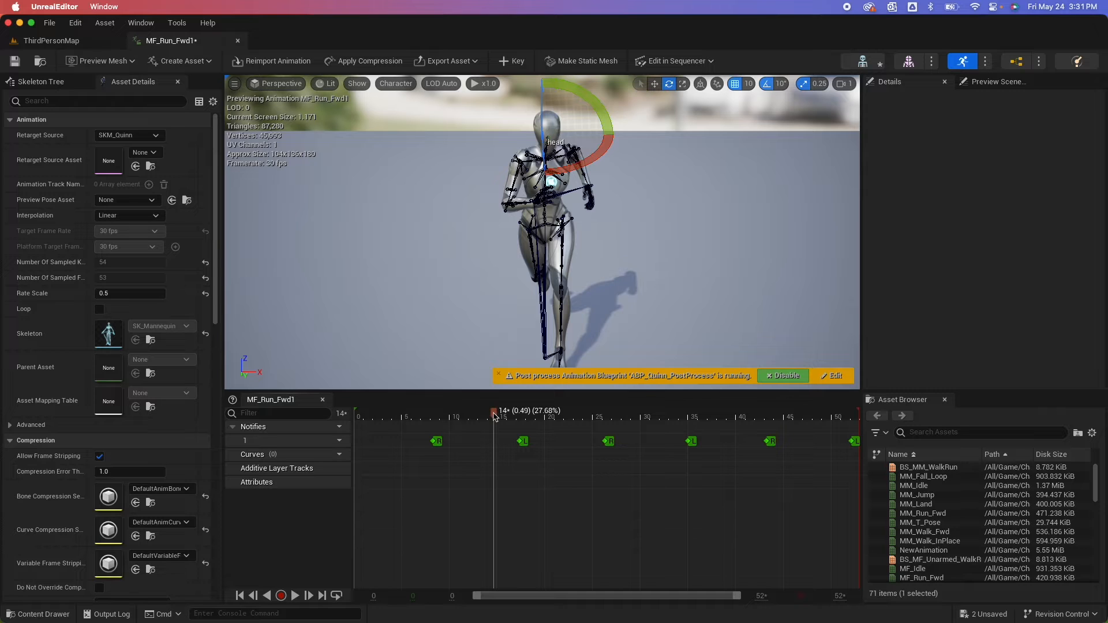
- Remove frames 0–14 and frames 30–40 from the timeline, then save
right_click(493, 413)
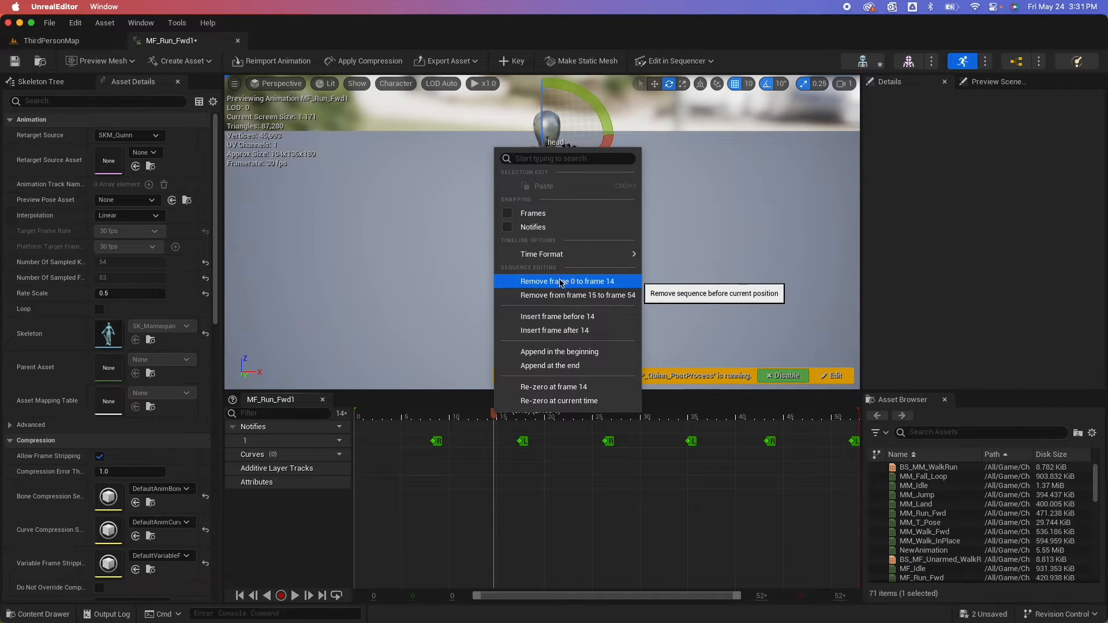
click(567, 280)
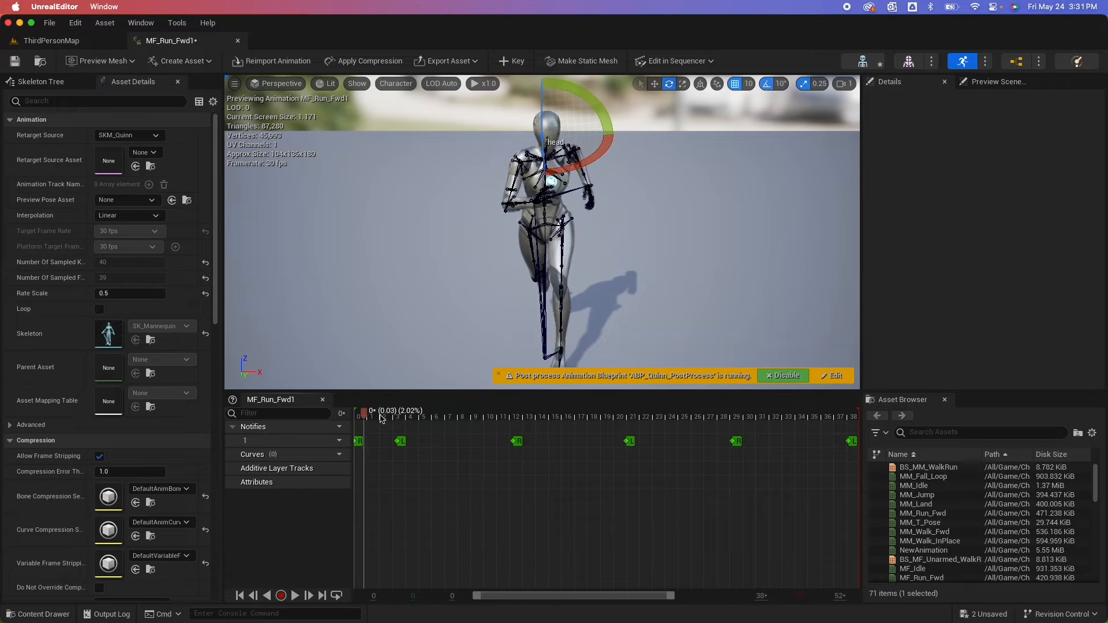
drag(365, 413, 734, 413)
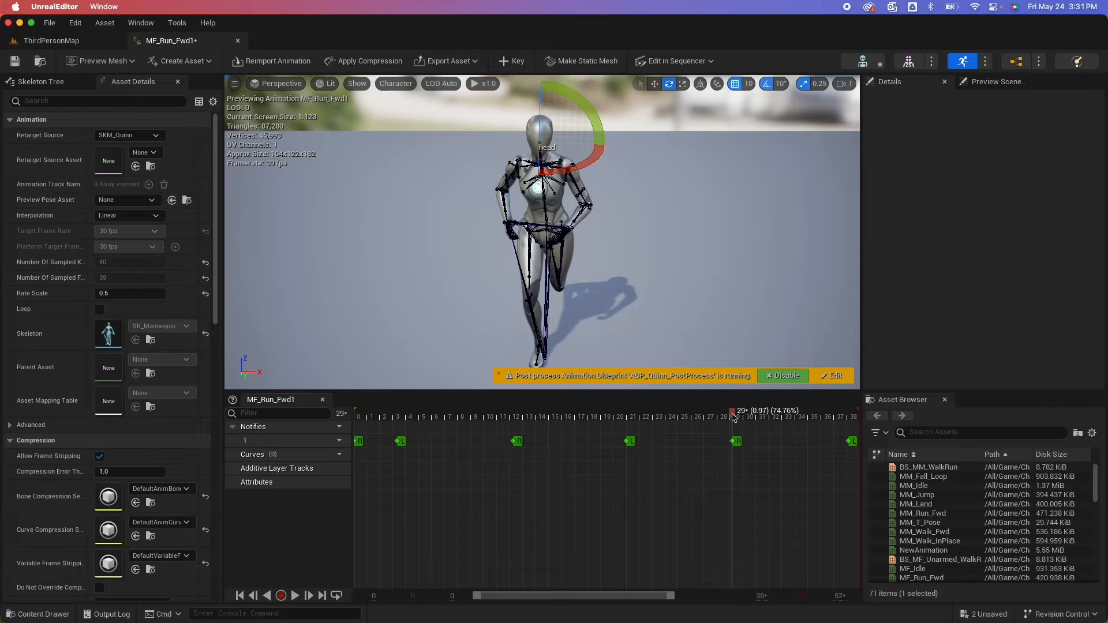
right_click(733, 416)
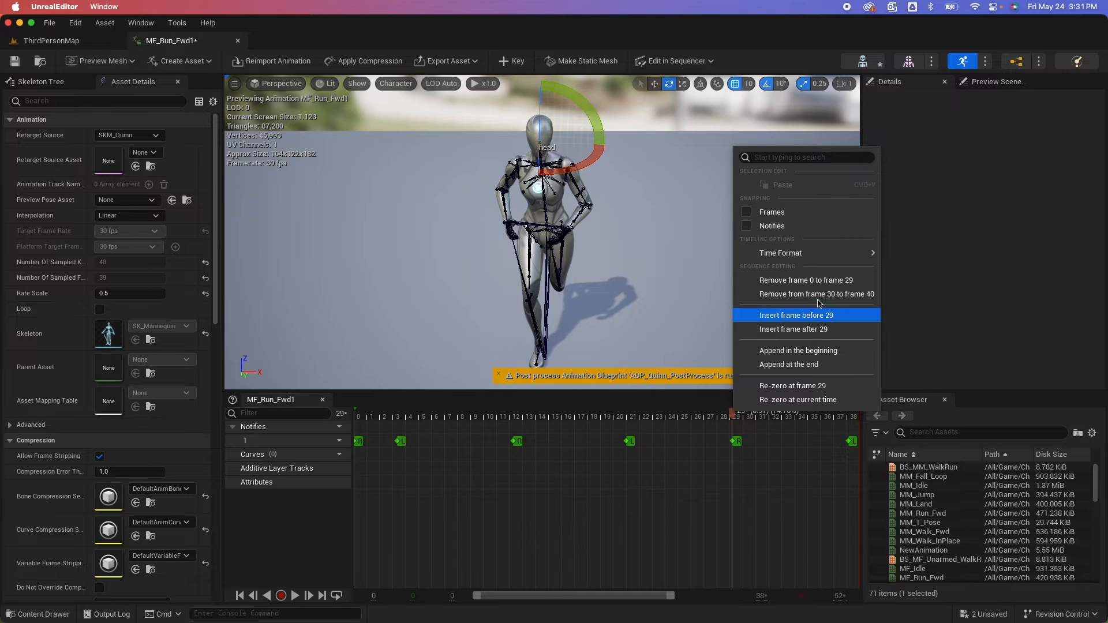
mouse_move(815, 293)
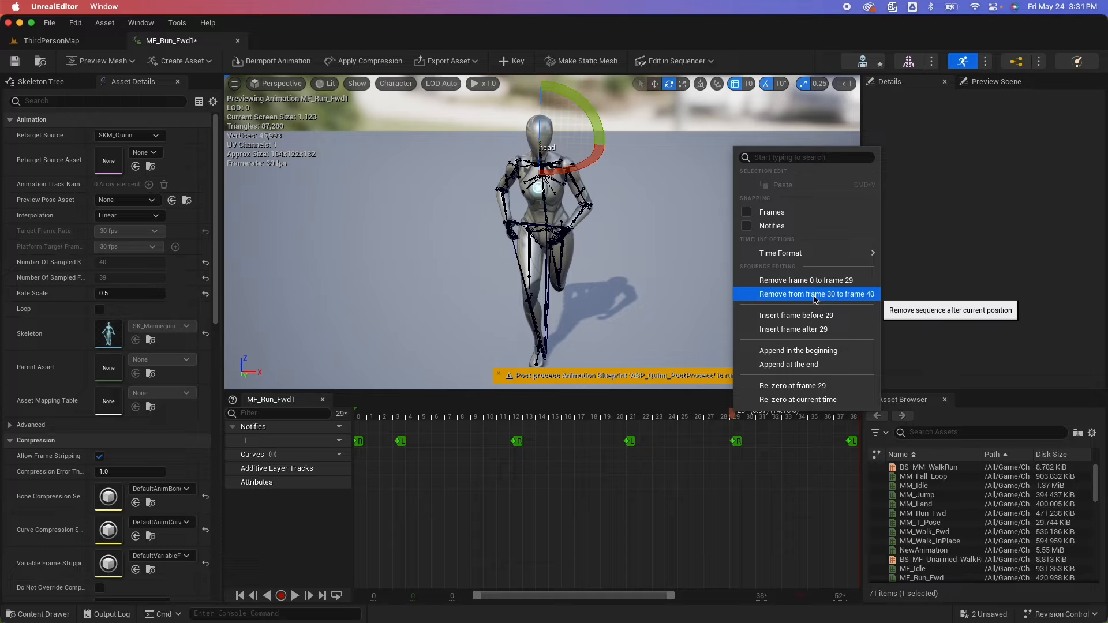
click(805, 293)
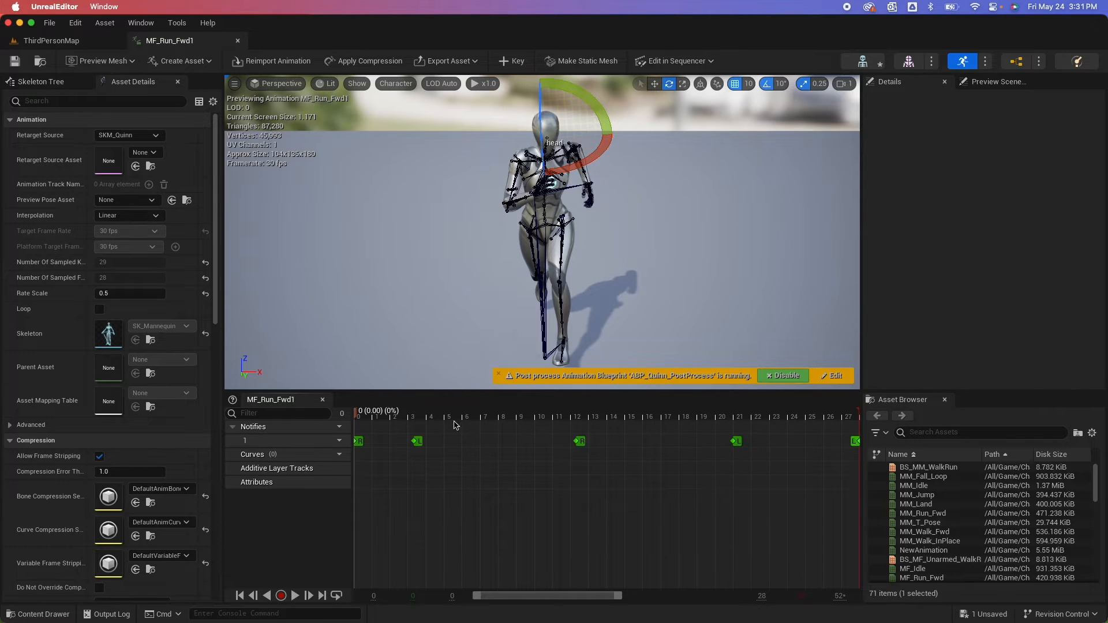
click(801, 416)
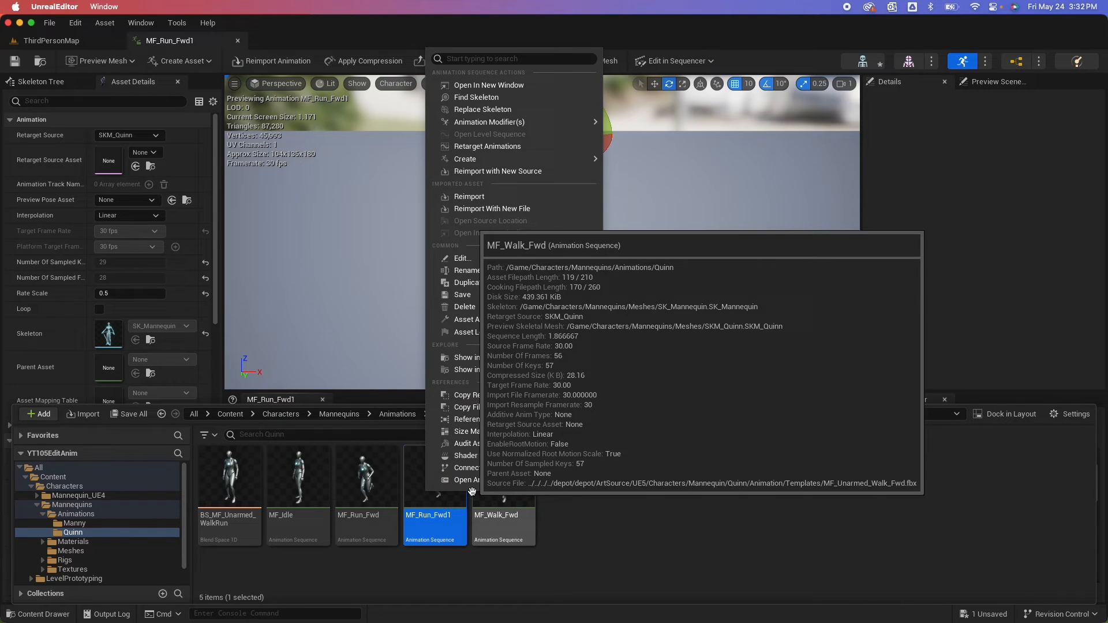
mouse_move(465, 159)
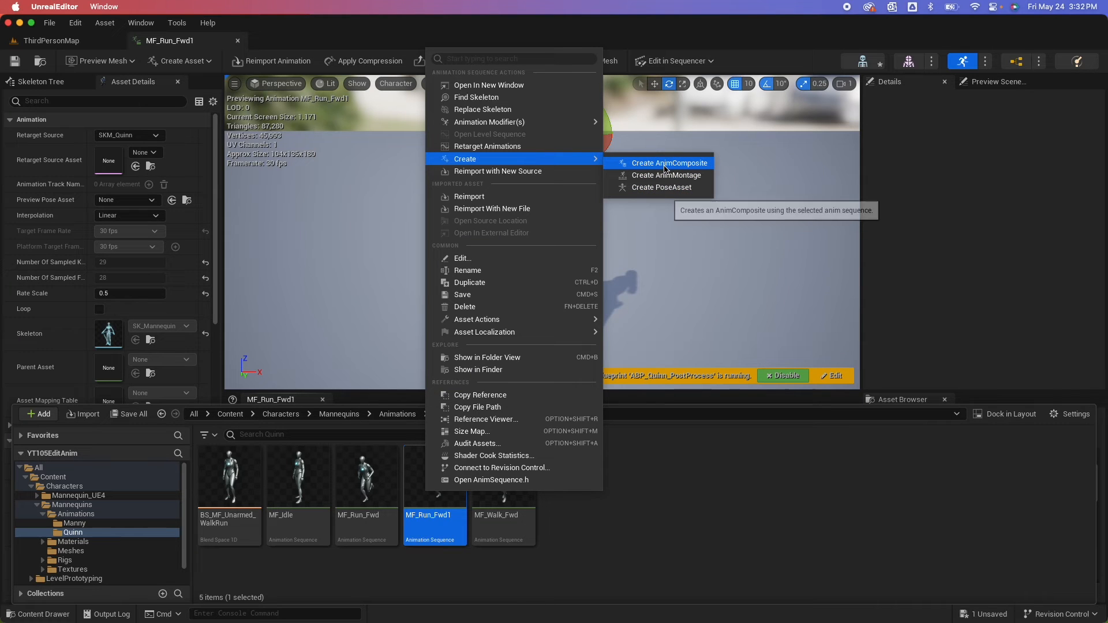
mouse_move(665, 175)
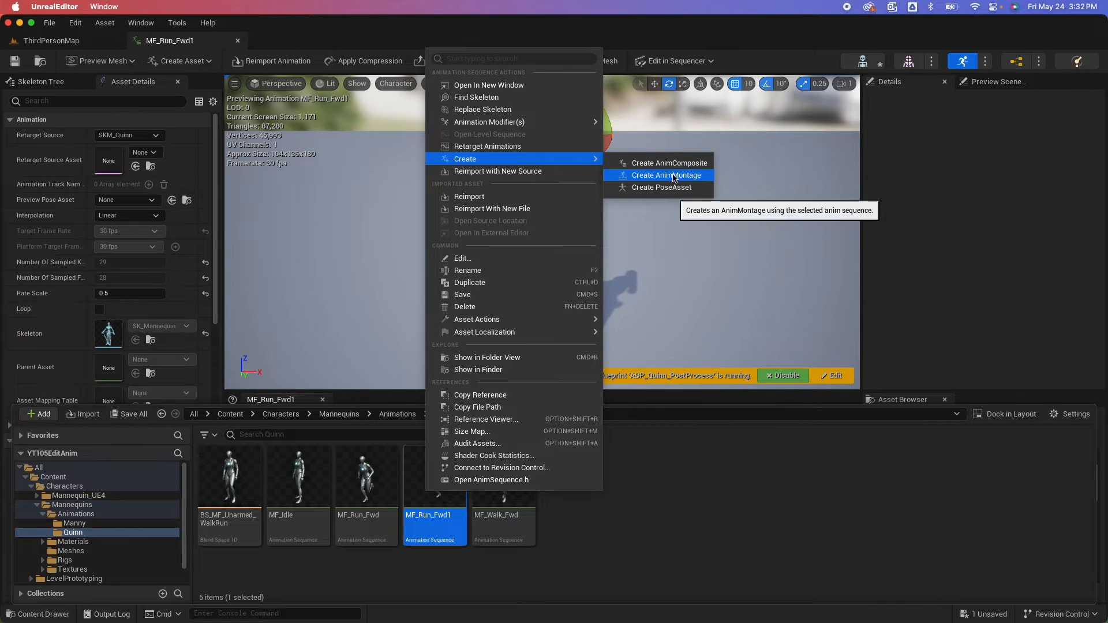
mouse_move(668, 162)
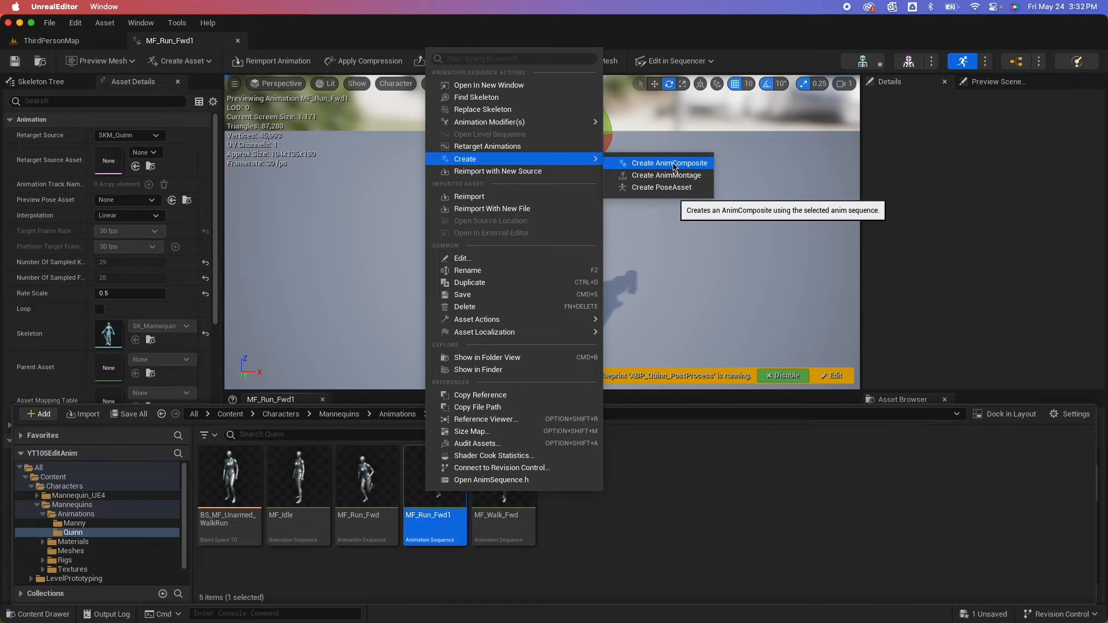
- Create MF_Run_Fwd1_Composite from MF_Run_Fwd1 via Create AnimComposite
click(668, 163)
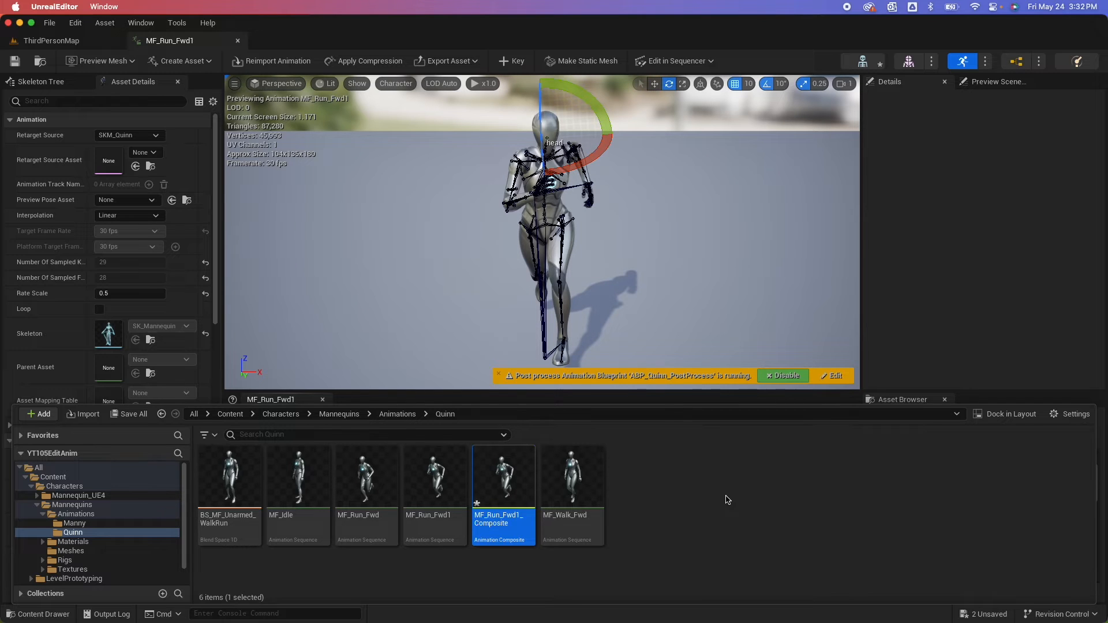
mouse_move(503, 473)
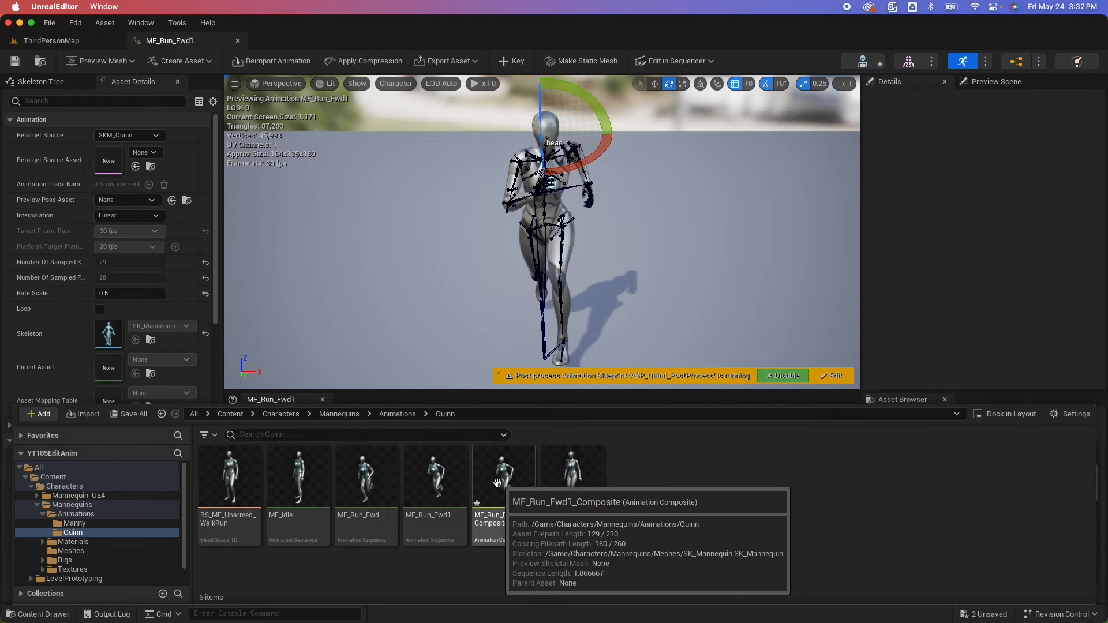
- Open MF_Run_Fwd1_Composite, add MM_Jump after MM_Idle, and select MM_Idle to edit timing
double_click(503, 476)
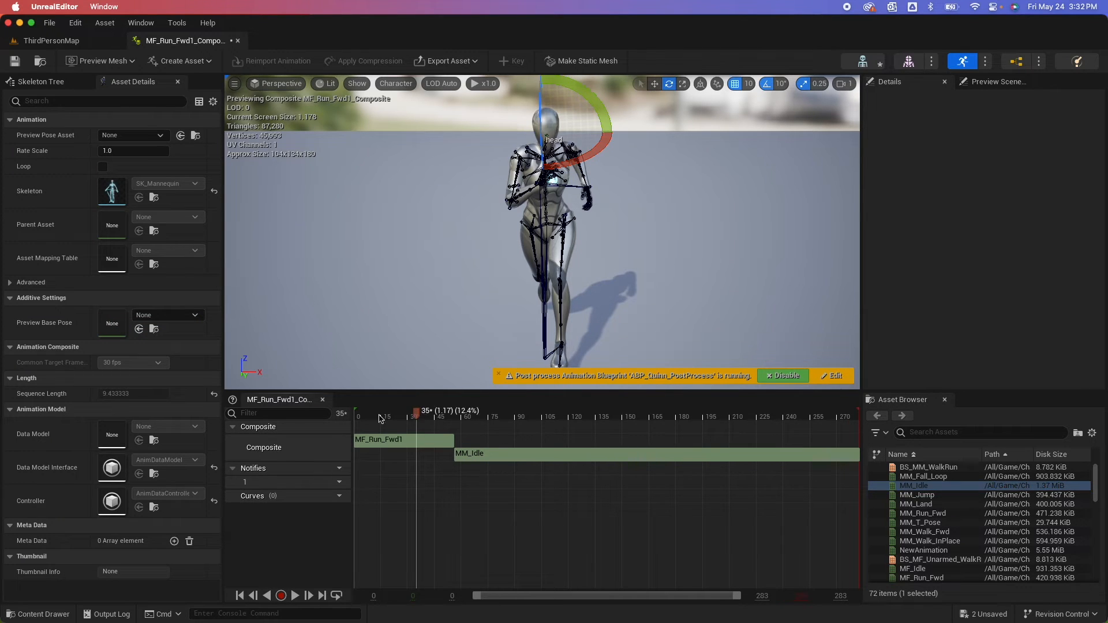
drag(415, 413, 369, 413)
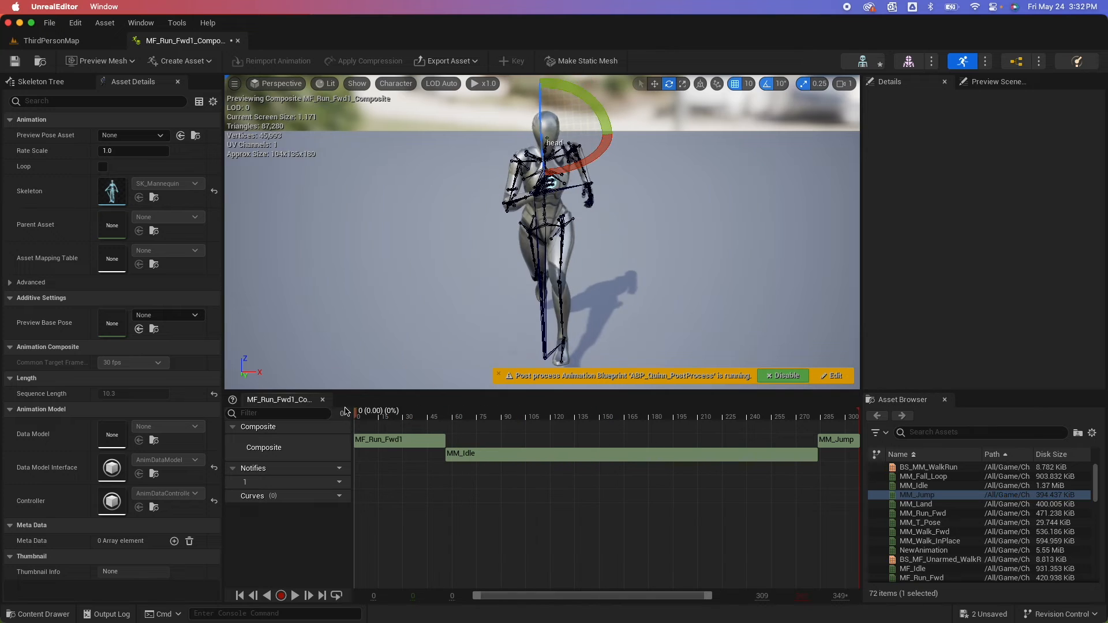
click(602, 416)
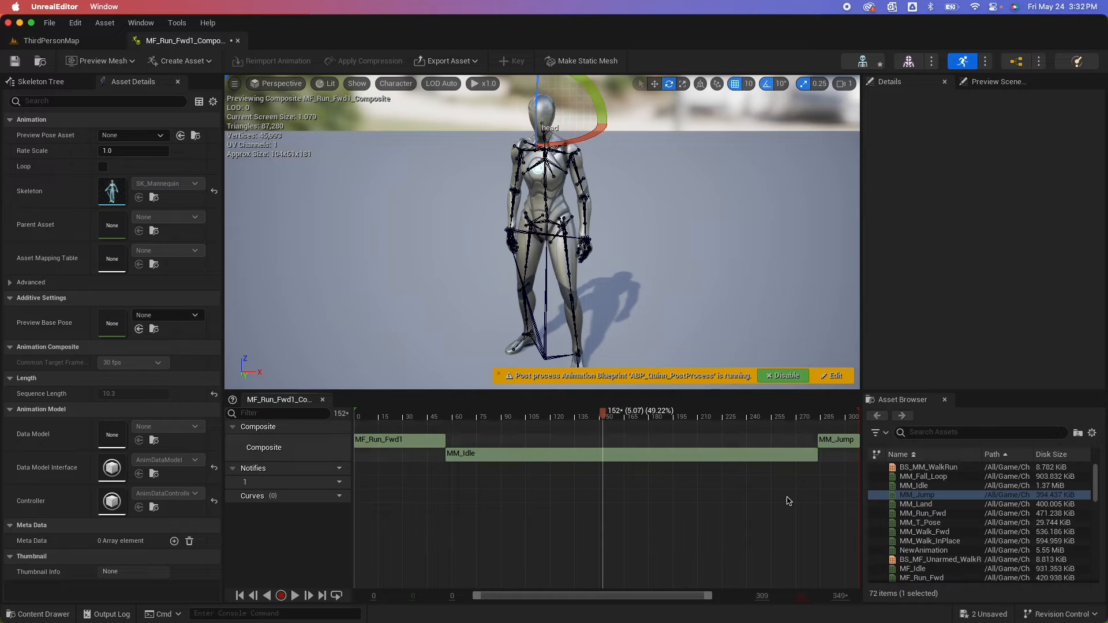
click(408, 416)
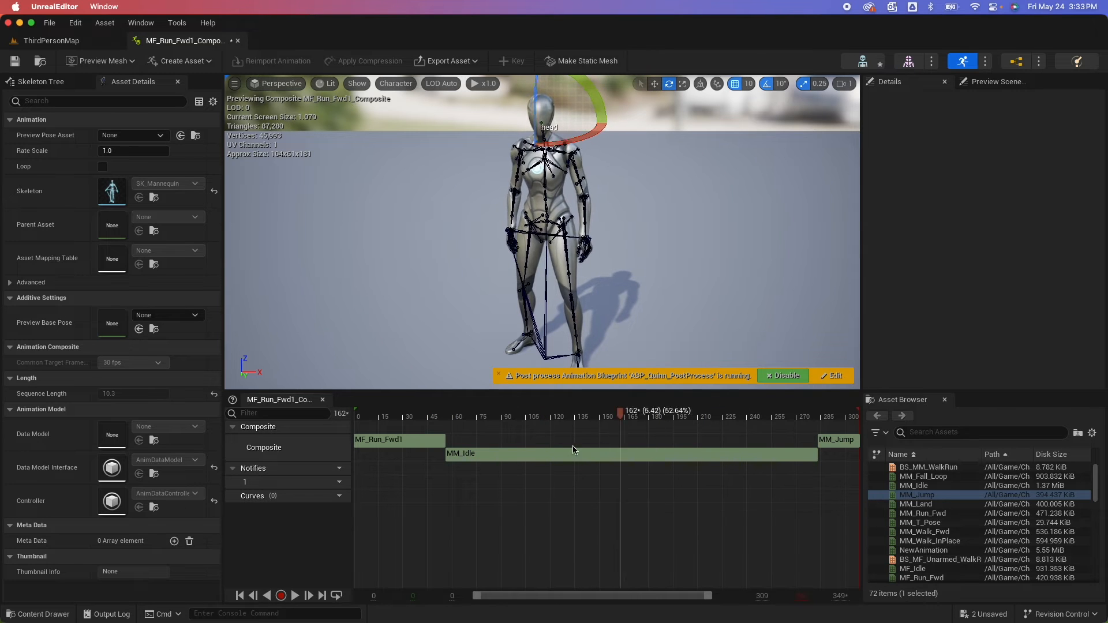
click(399, 440)
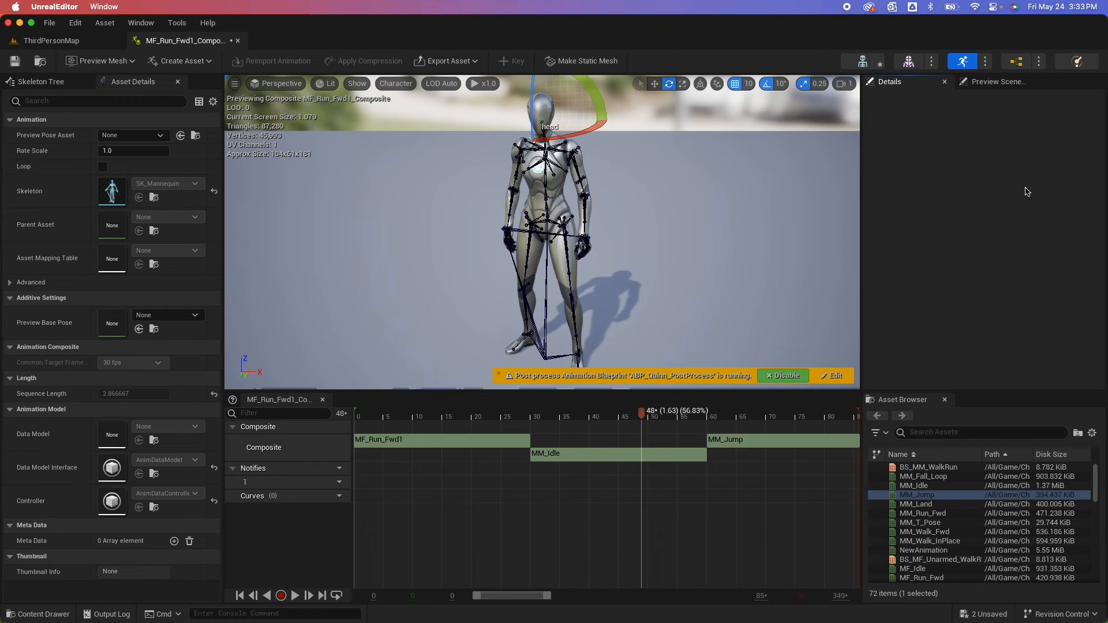
- Set the MM_Jump segment's Start Time to 0.3, previewing the jump, then rewind
click(783, 438)
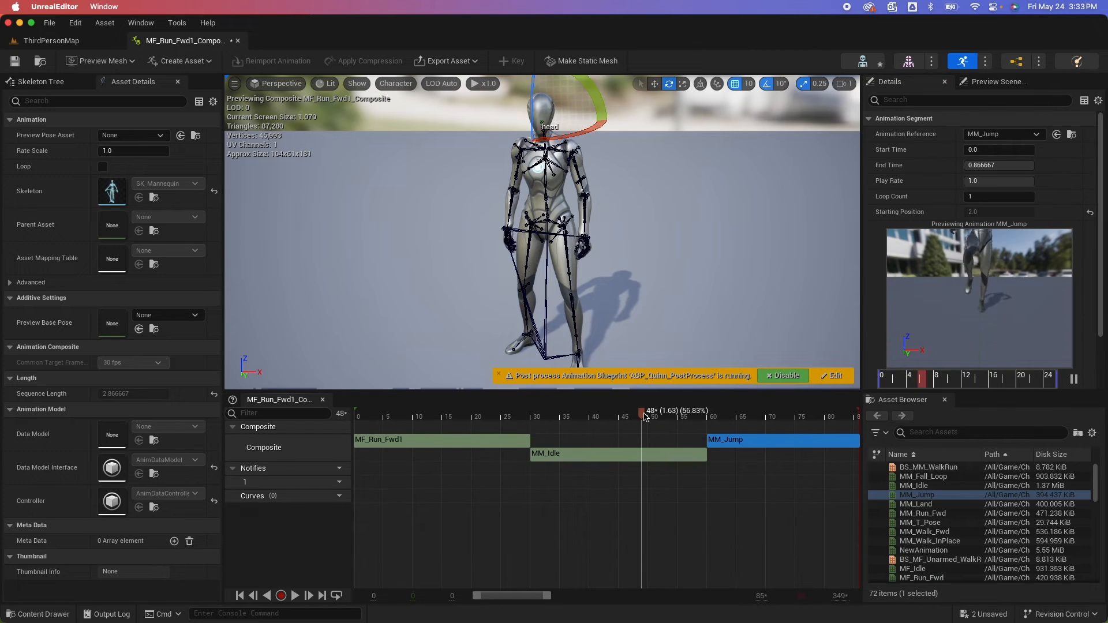
drag(642, 410, 710, 411)
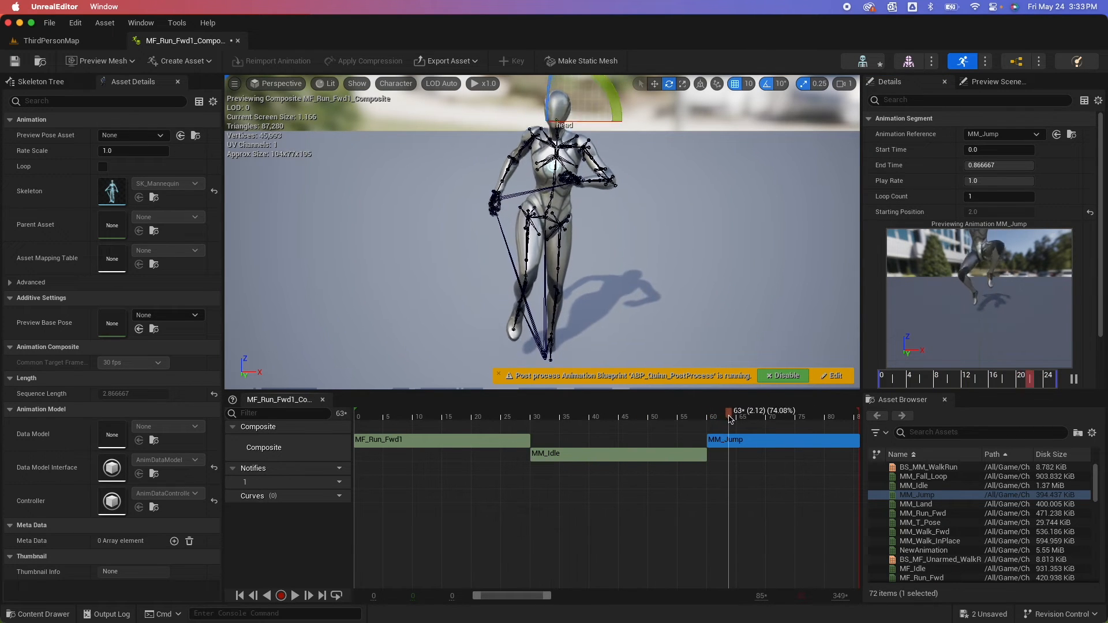
drag(728, 416, 710, 415)
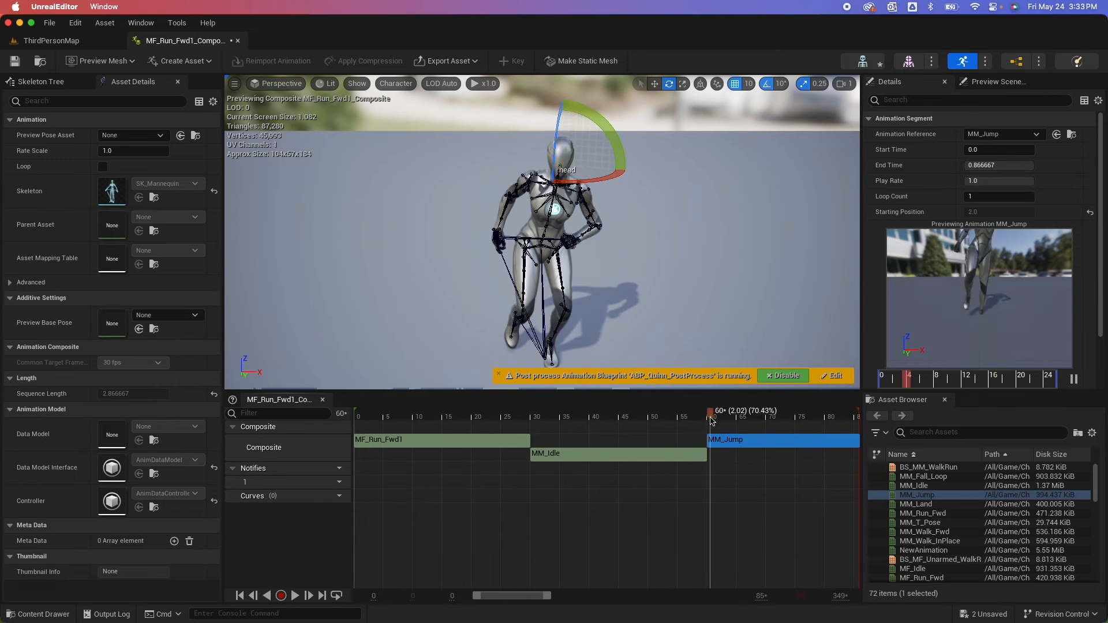
drag(710, 417, 749, 416)
text(0.3)
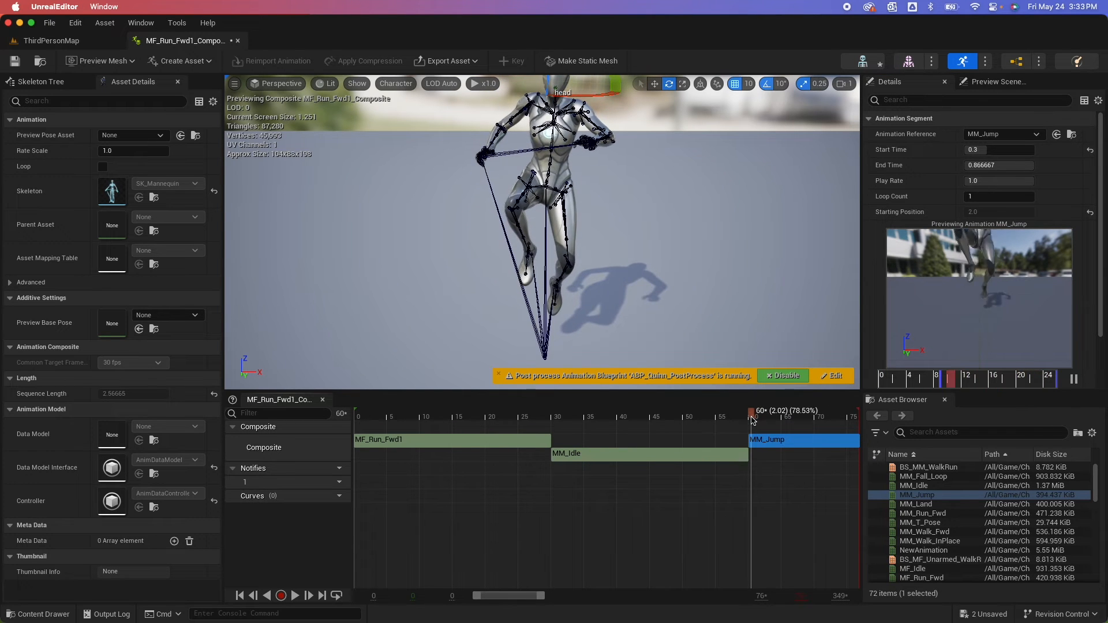
click(414, 410)
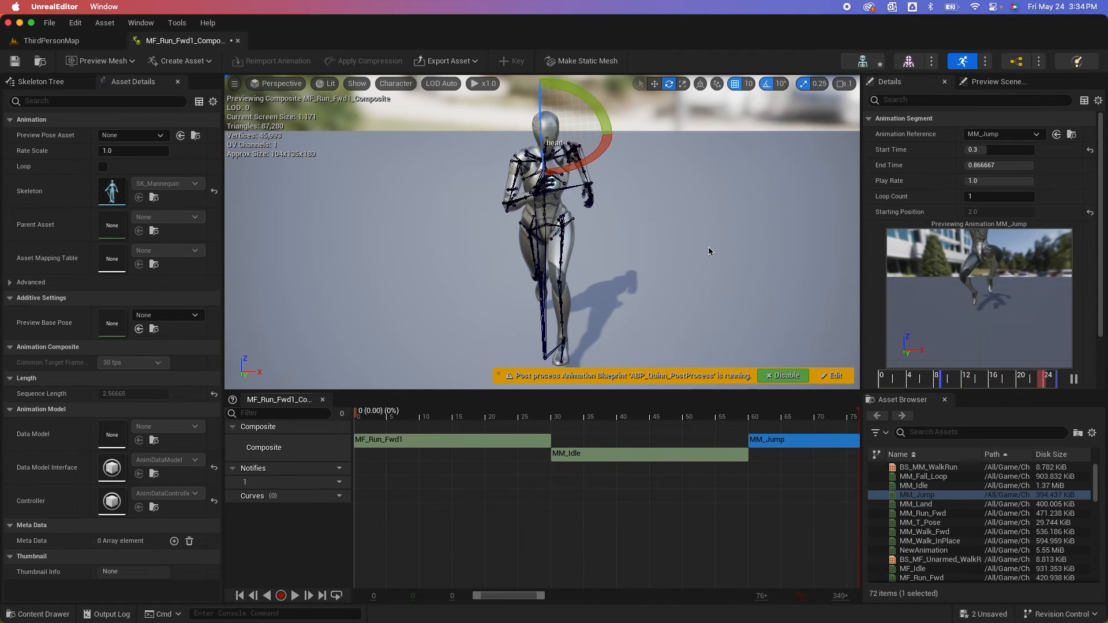
- Start recording the composite into a new animation named Combine in the Quinn folder
click(294, 595)
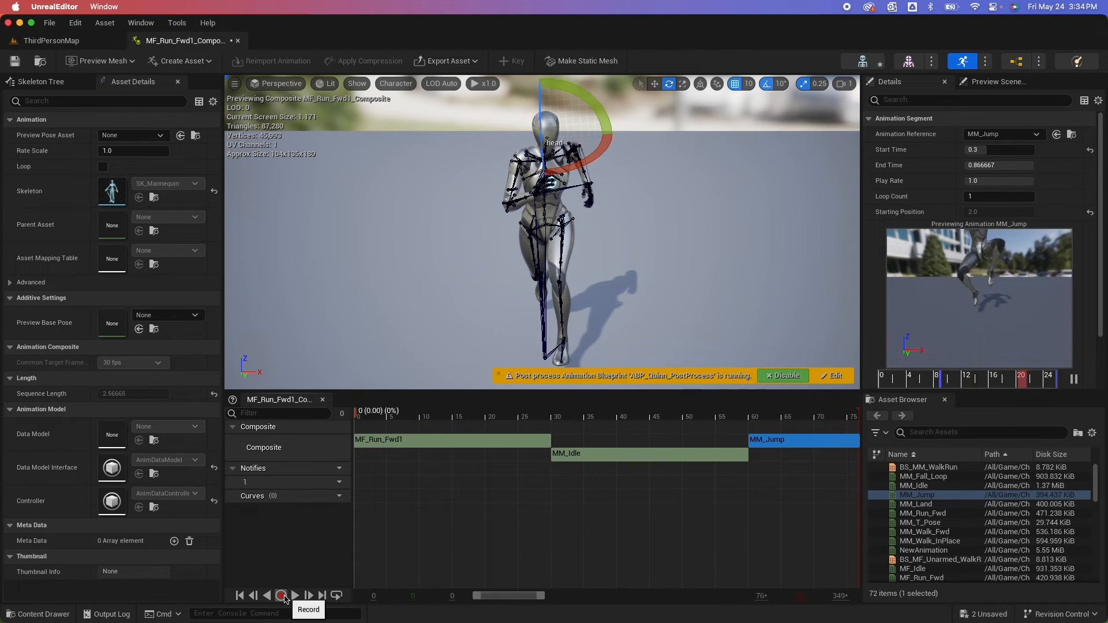
click(281, 595)
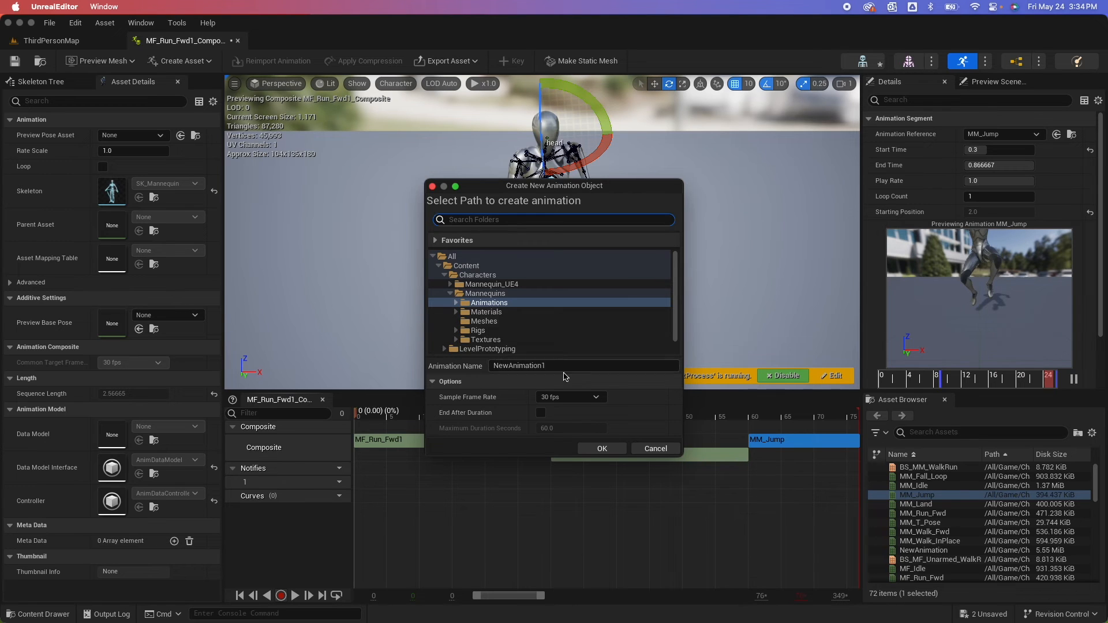
text(C)
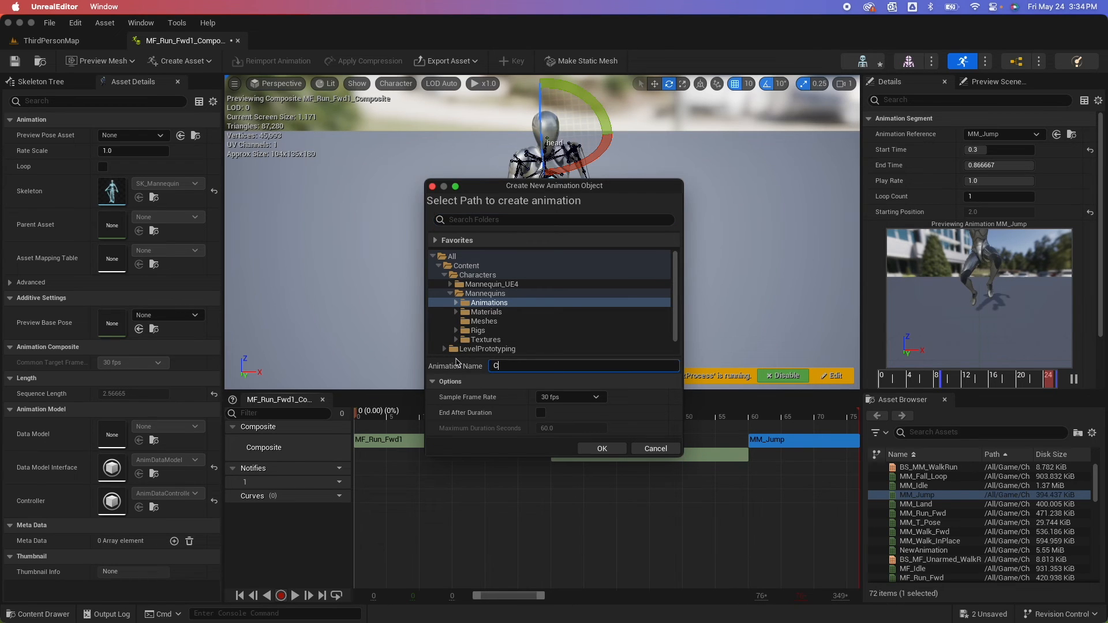
text(ombine)
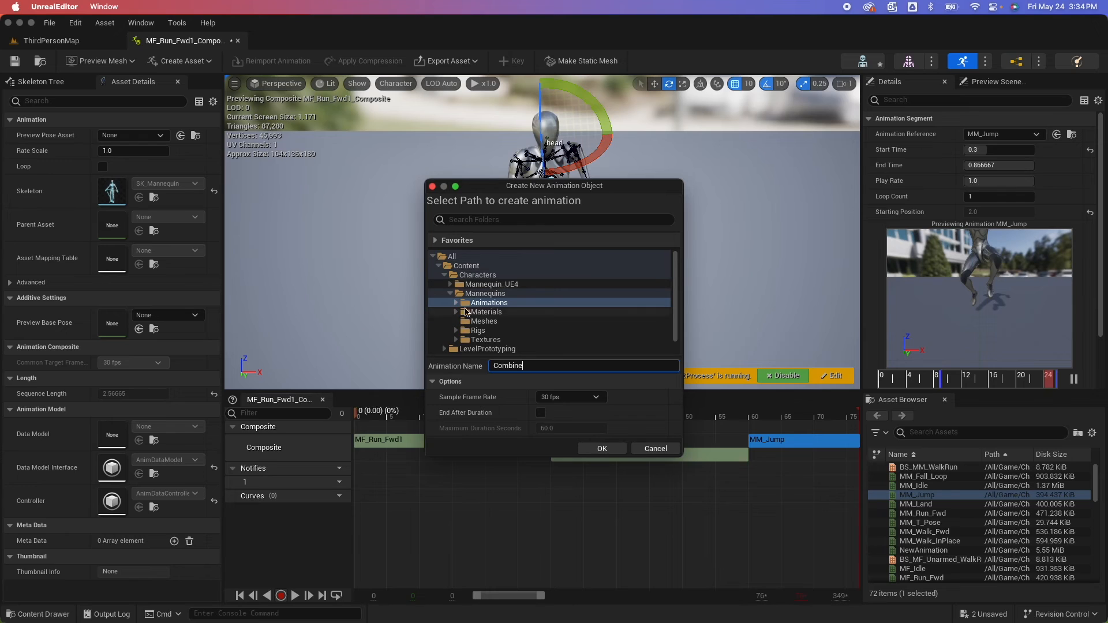
click(456, 302)
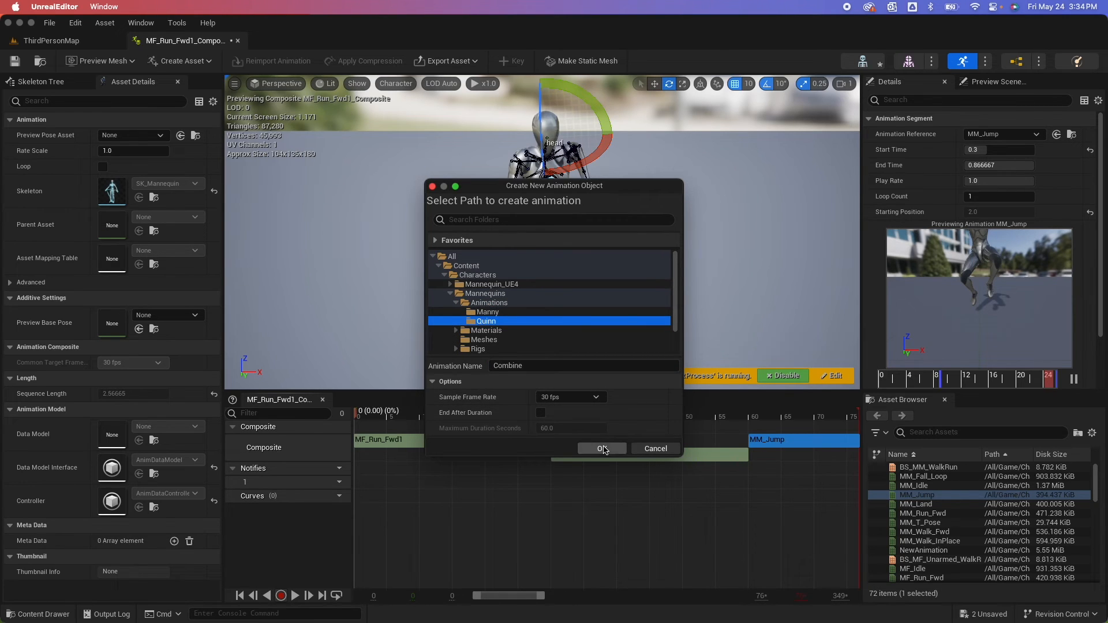
- Record the composite's playback into Combine, then stop and open the recorded animation
click(600, 448)
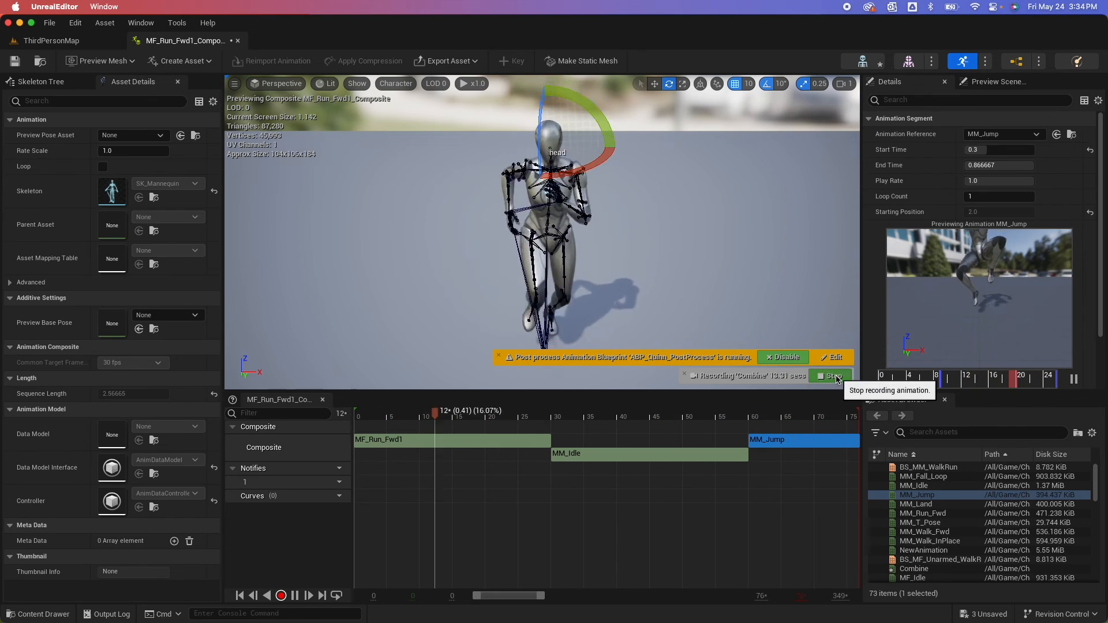
click(832, 375)
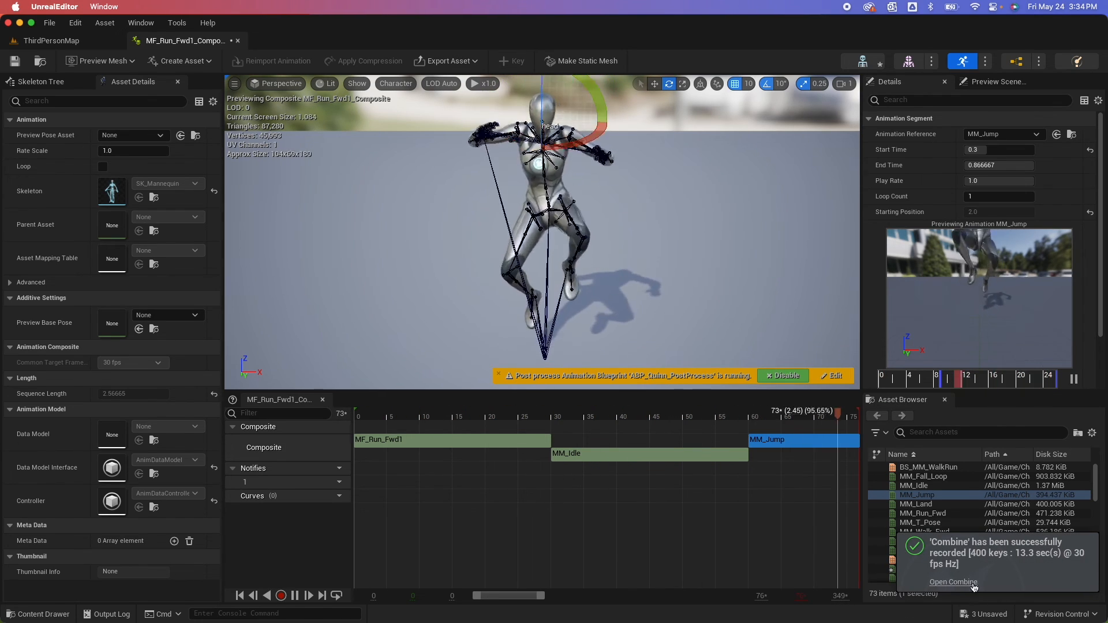
click(953, 581)
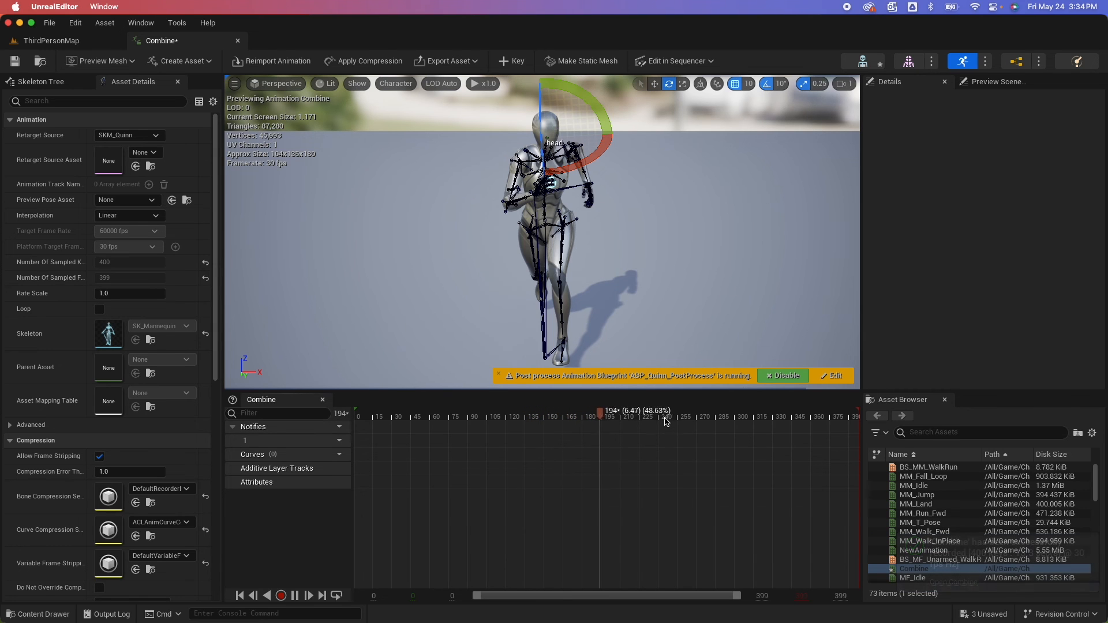
- Scrub the Combine timeline to frame 239 and remove frames 0 to 239
drag(598, 411, 674, 411)
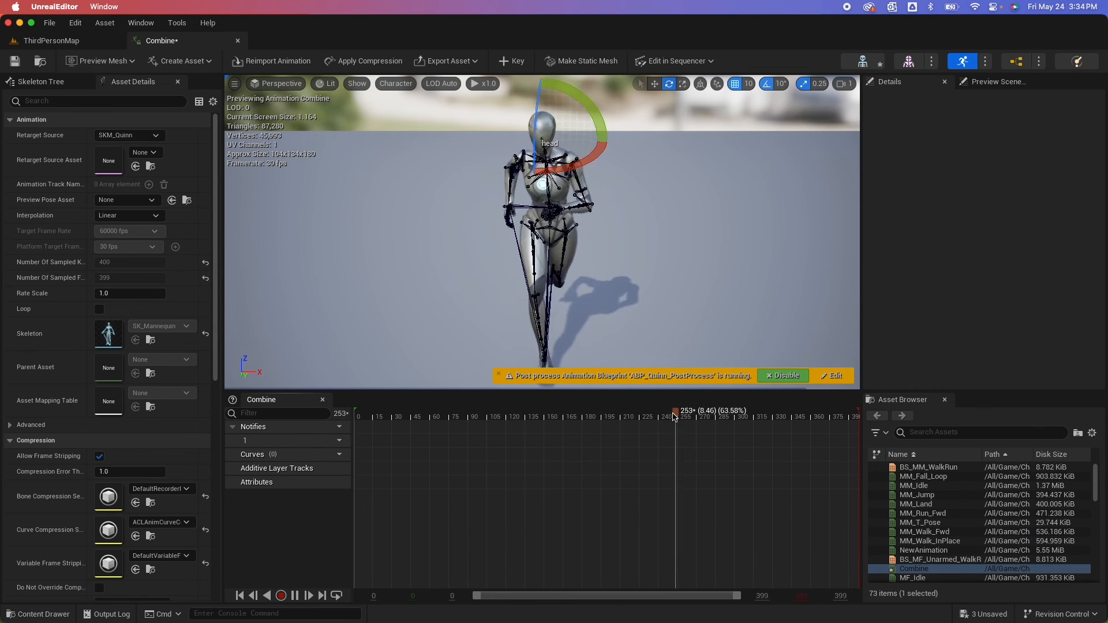
drag(674, 412, 661, 412)
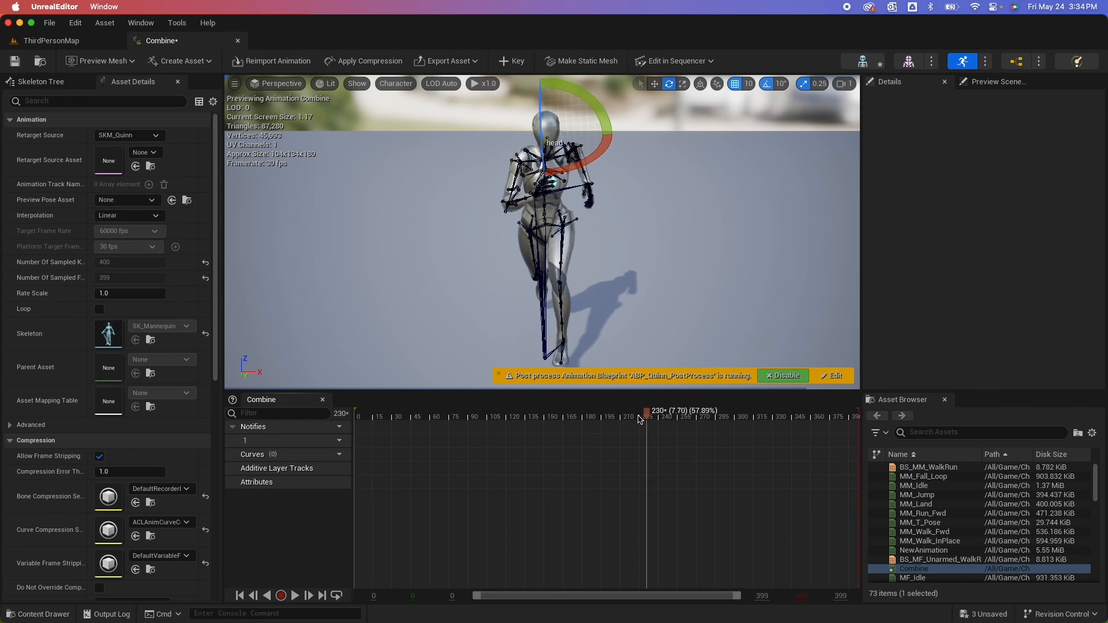
drag(646, 413, 654, 412)
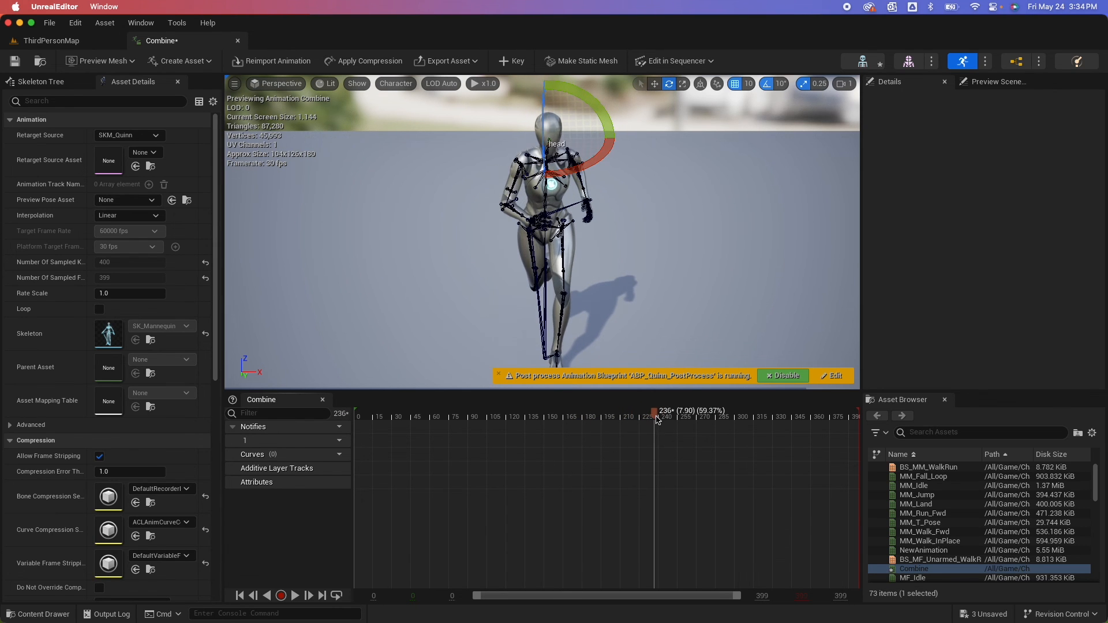
right_click(654, 416)
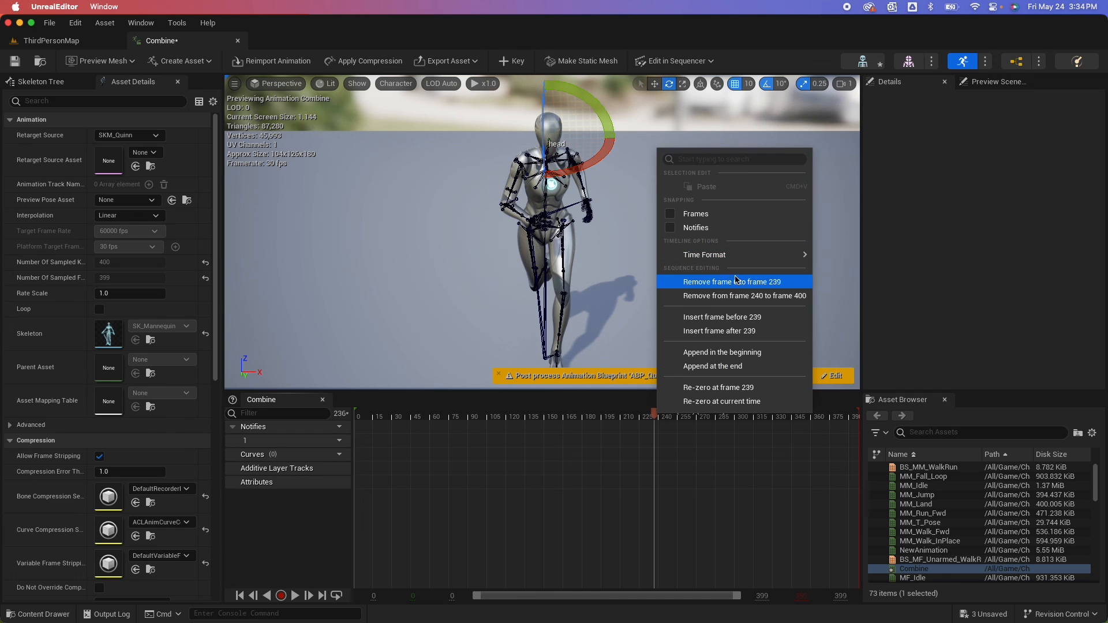
click(735, 281)
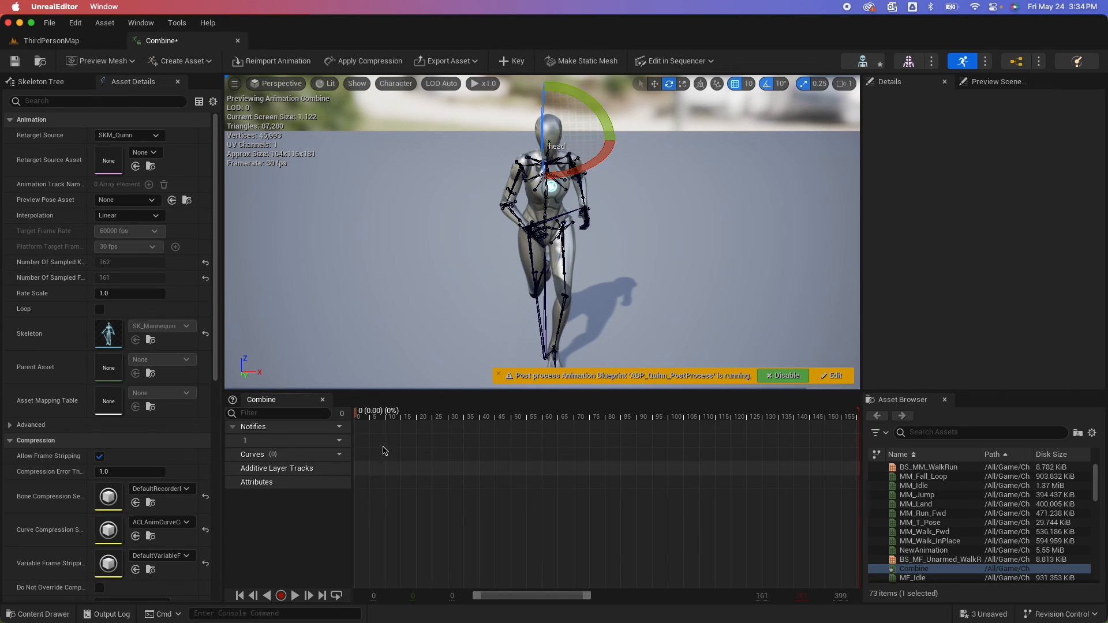
- Place the playhead at a new cut point and bring up the trimming options there
click(586, 412)
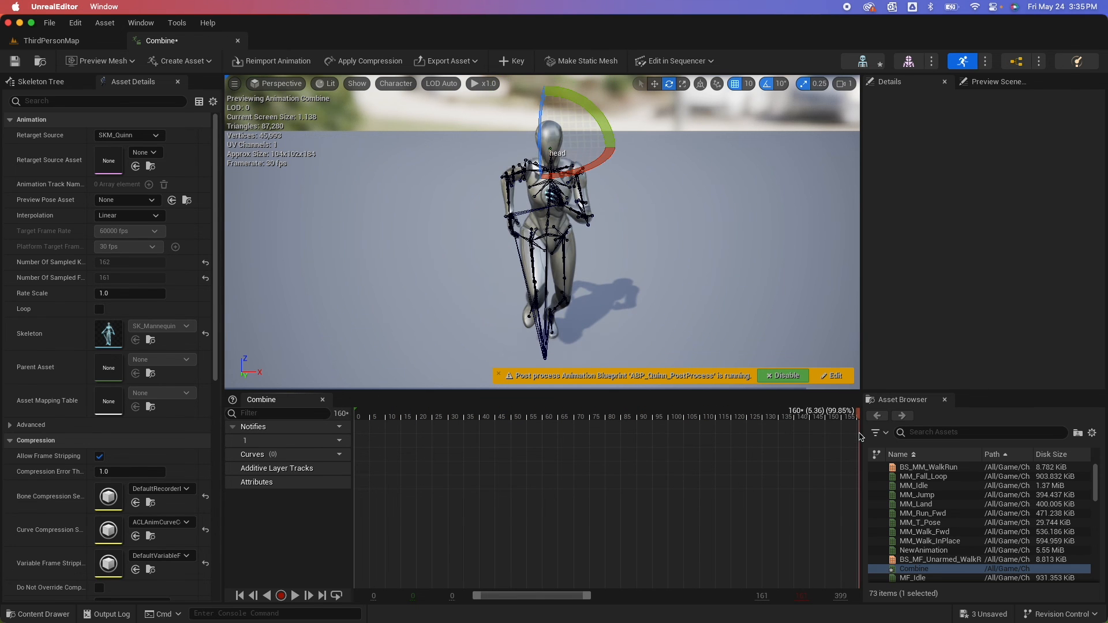
click(595, 415)
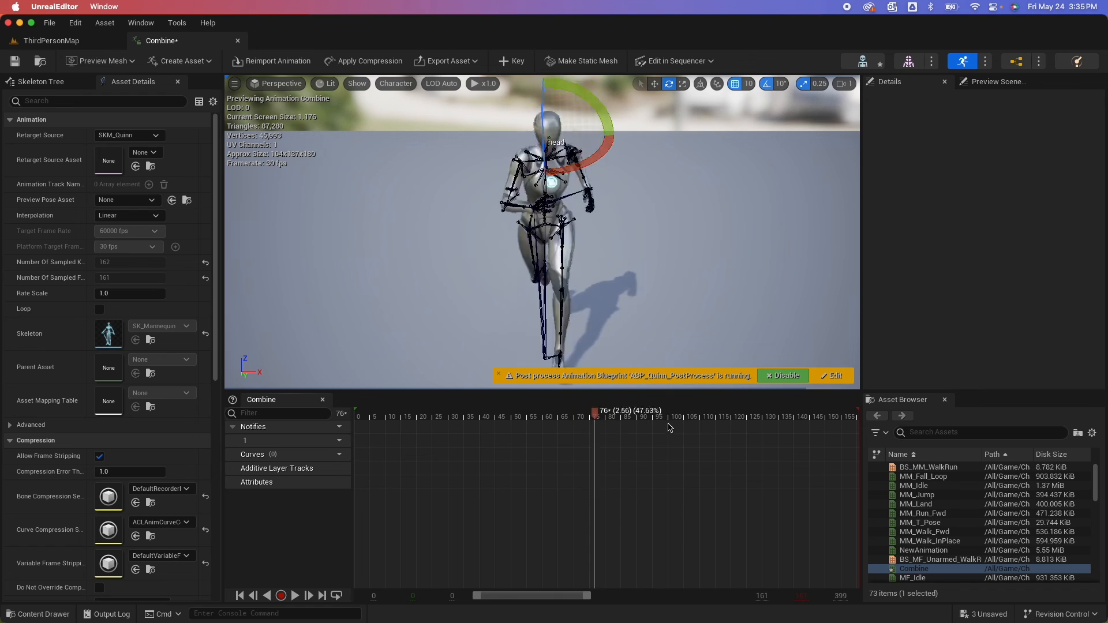
right_click(667, 416)
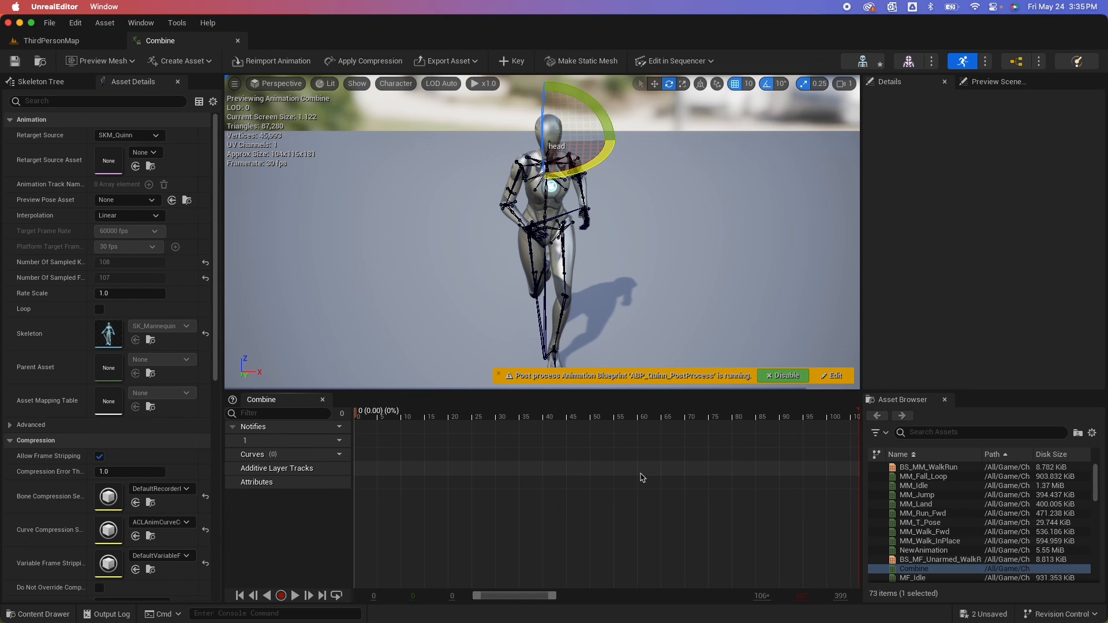
mouse_move(281, 594)
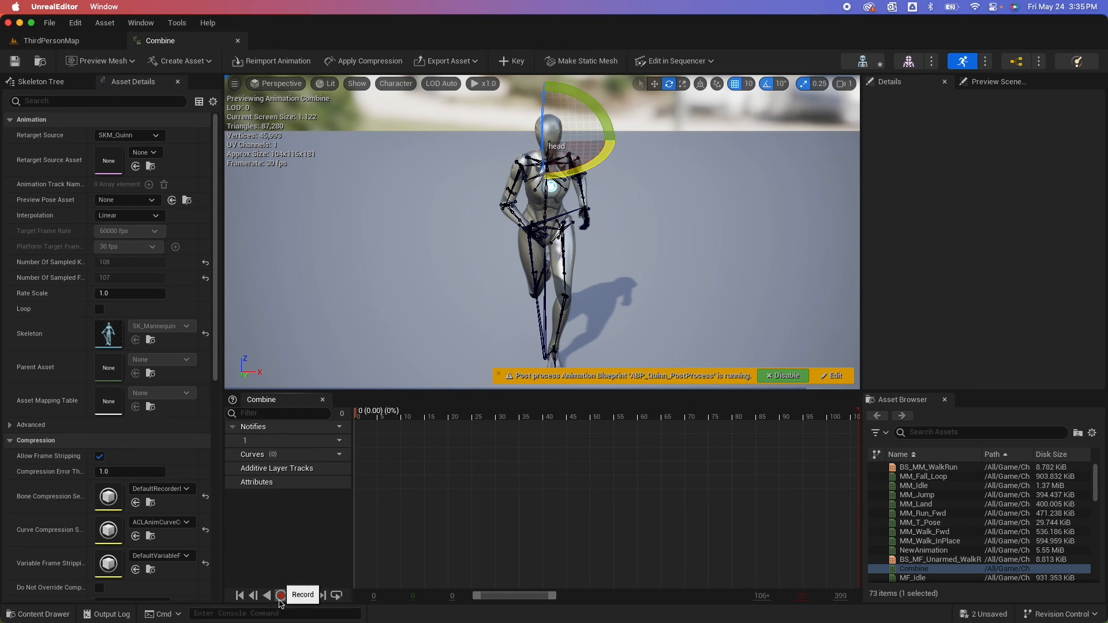